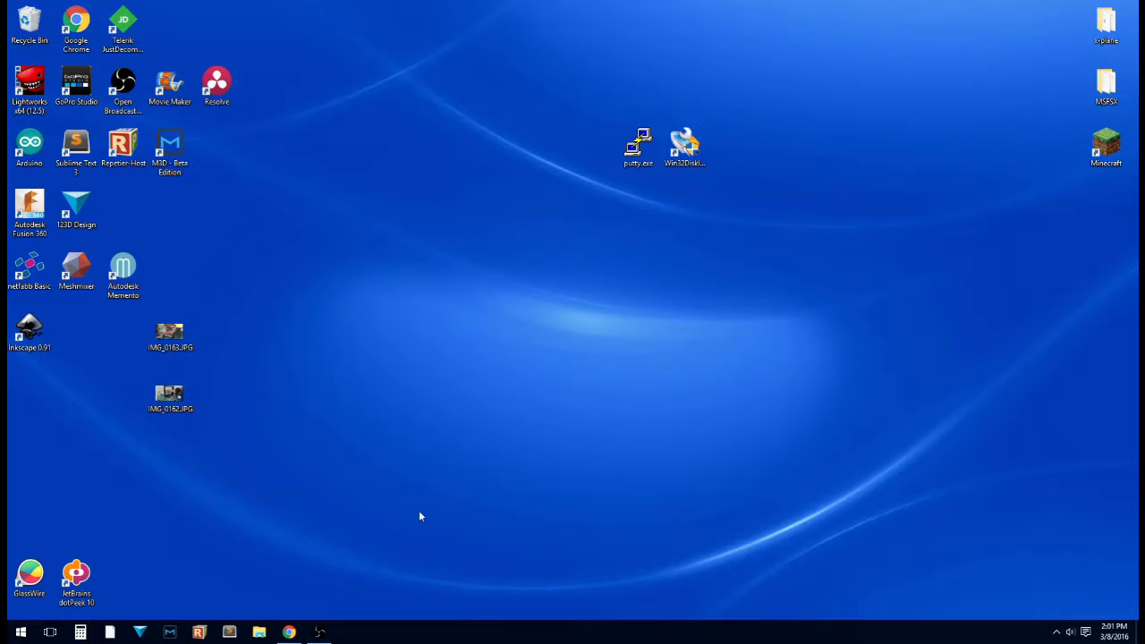
pyautogui.moveTo(551, 312)
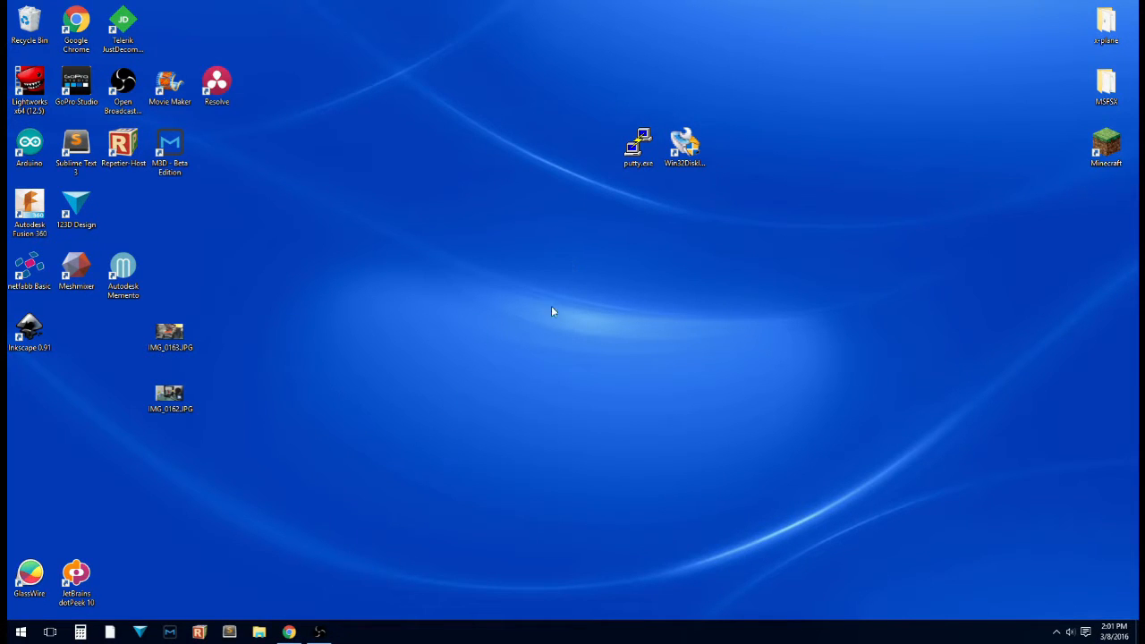
pyautogui.moveTo(570, 104)
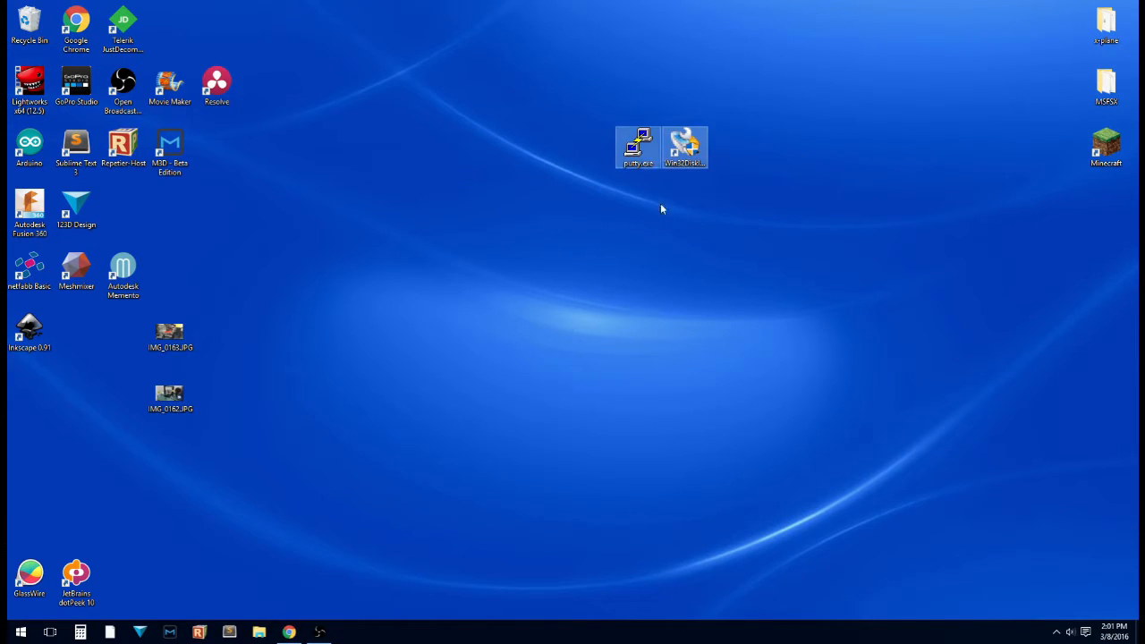
pyautogui.moveTo(683, 147)
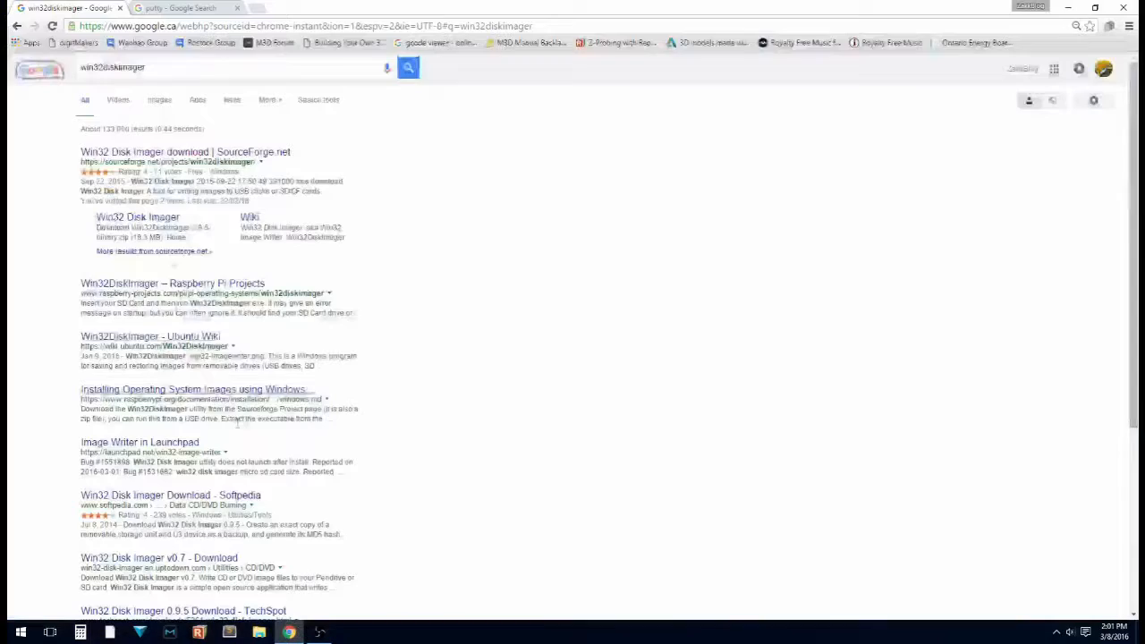
# - View the Win32 Disk Imager SourceForge page, then return to the PuTTY Google search results
pyautogui.click(134, 68)
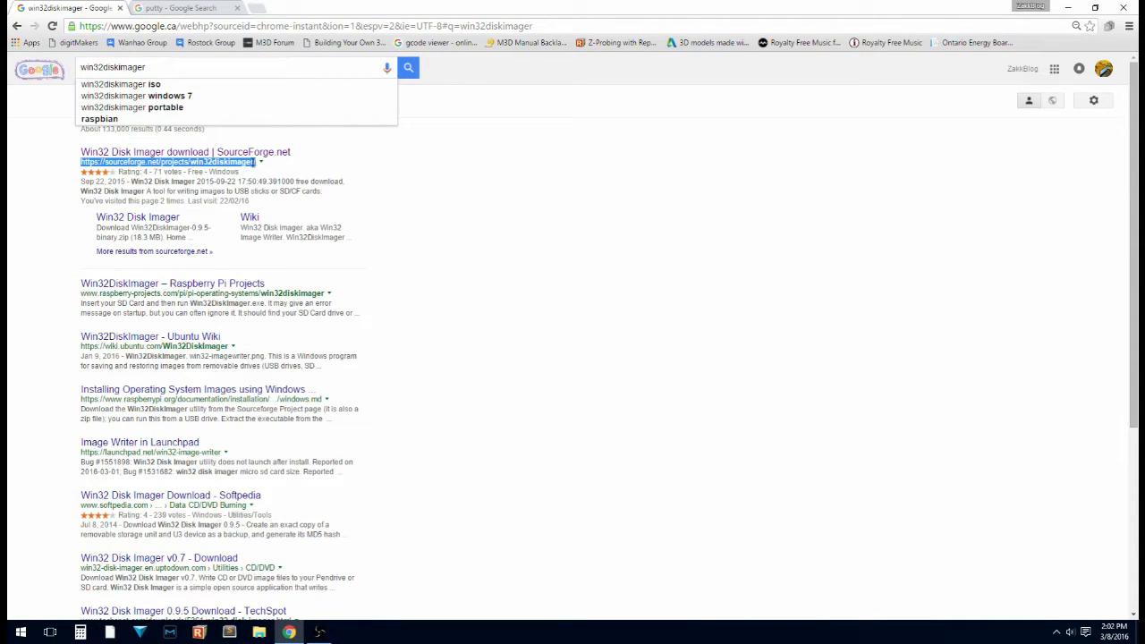
pyautogui.click(164, 161)
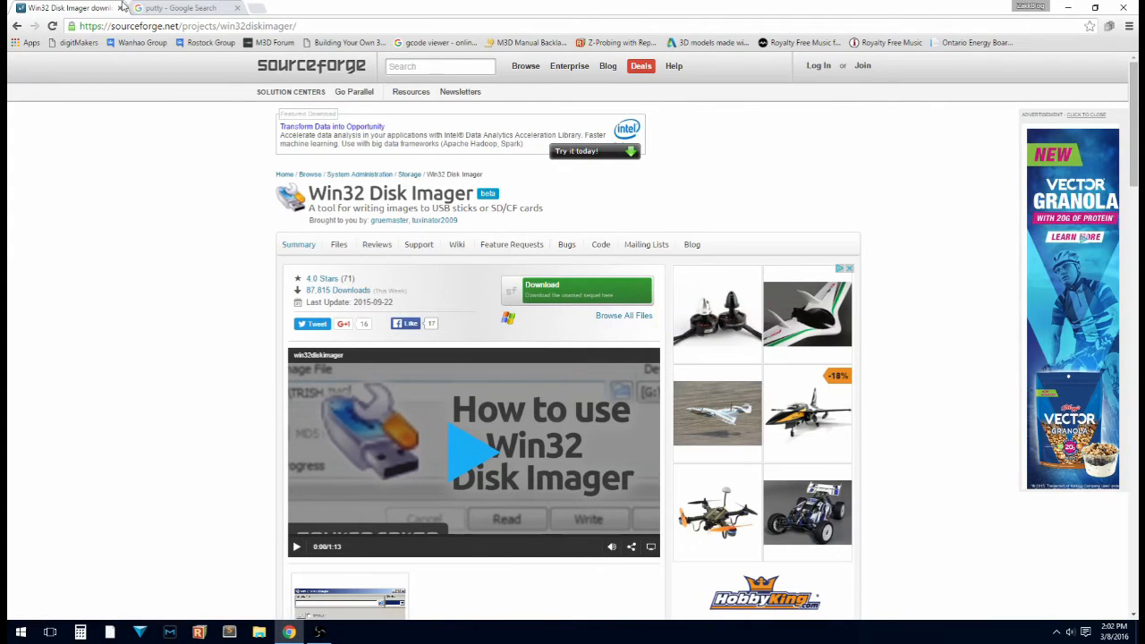
pyautogui.click(178, 7)
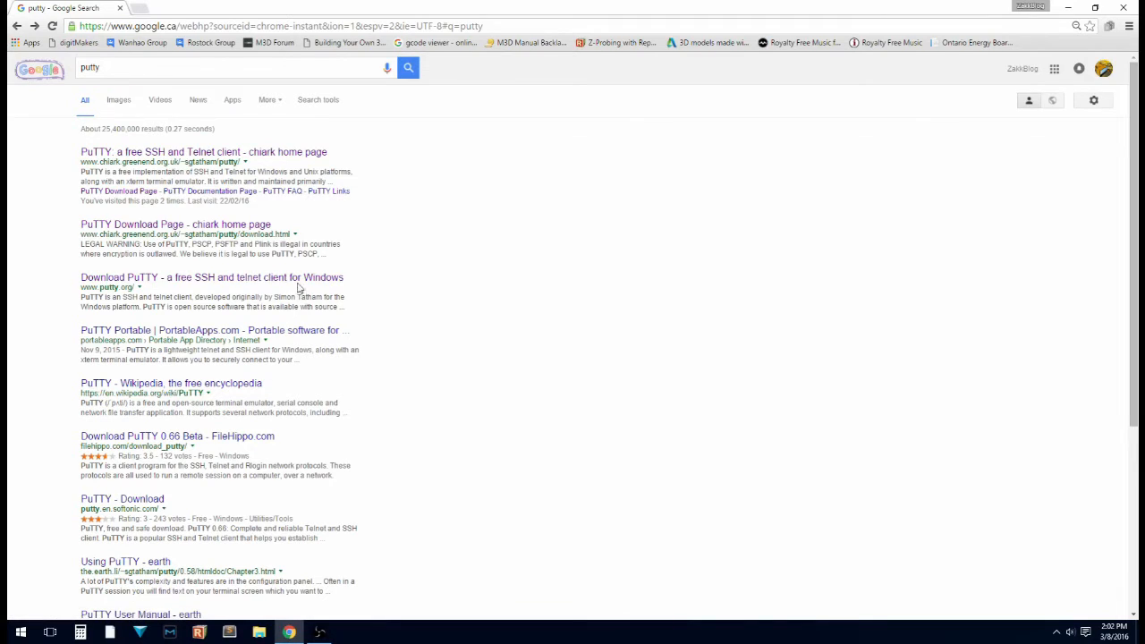
pyautogui.moveTo(372, 404)
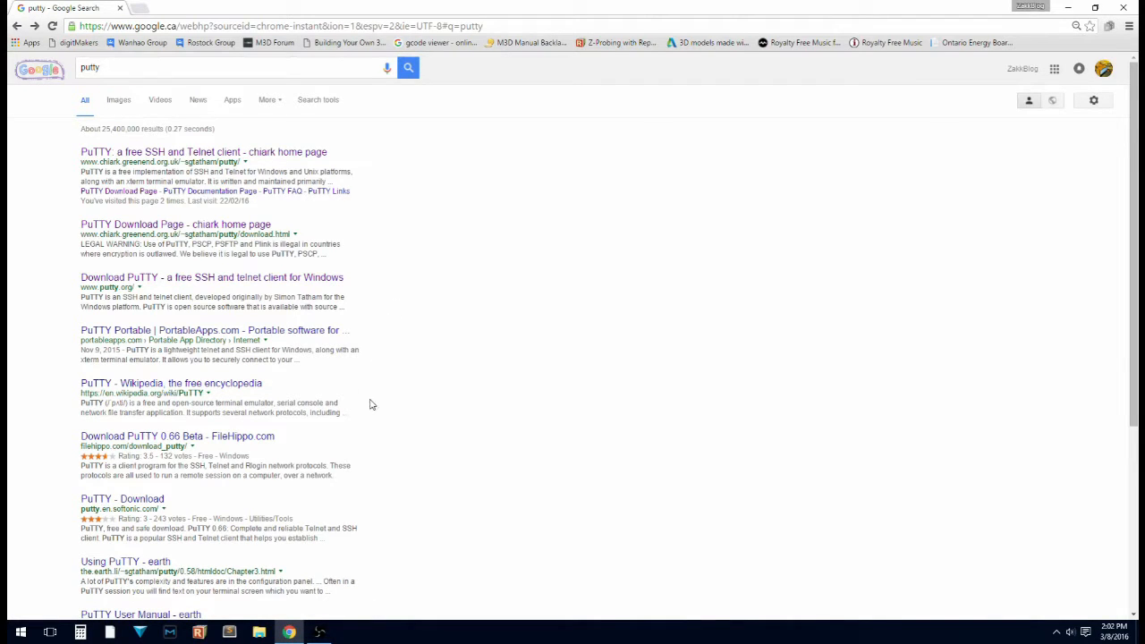
pyautogui.moveTo(364, 397)
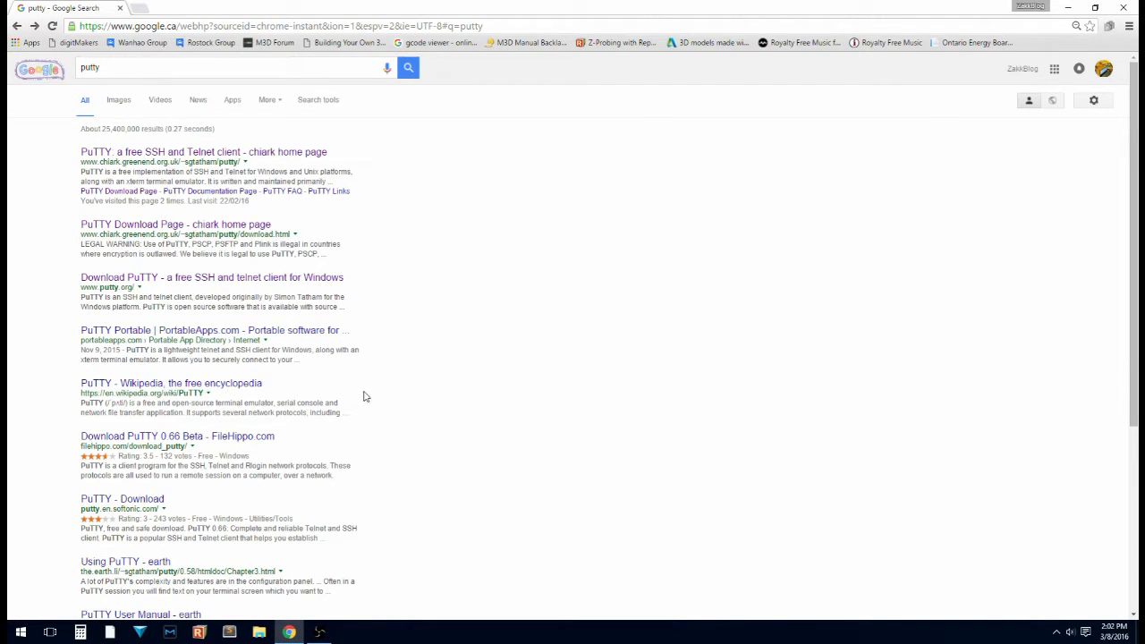
pyautogui.moveTo(390, 419)
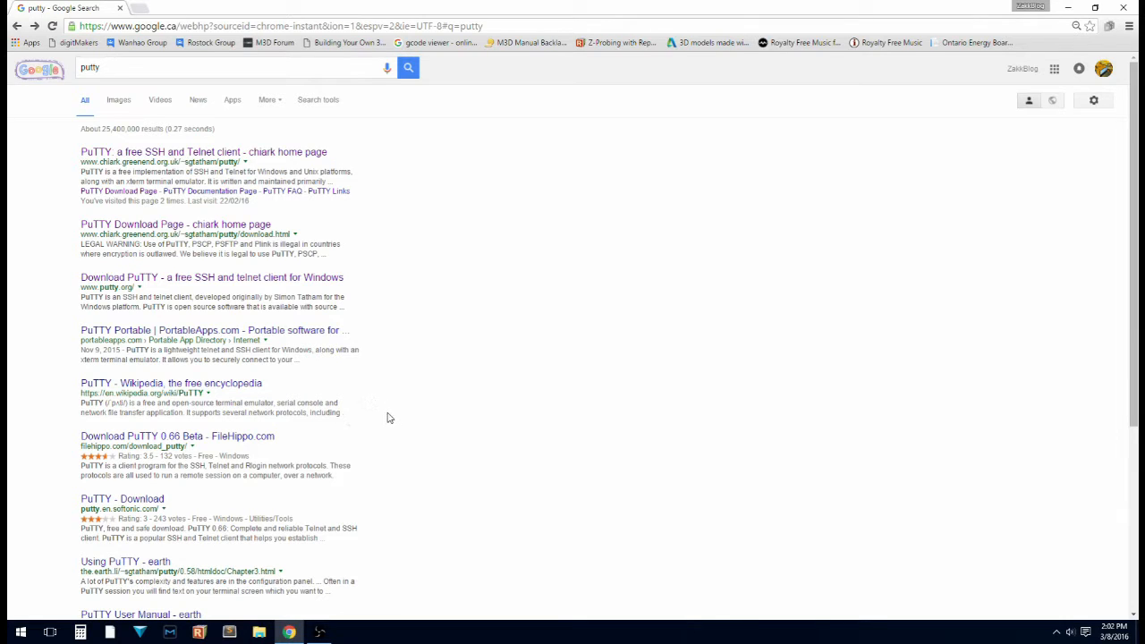
pyautogui.moveTo(326, 434)
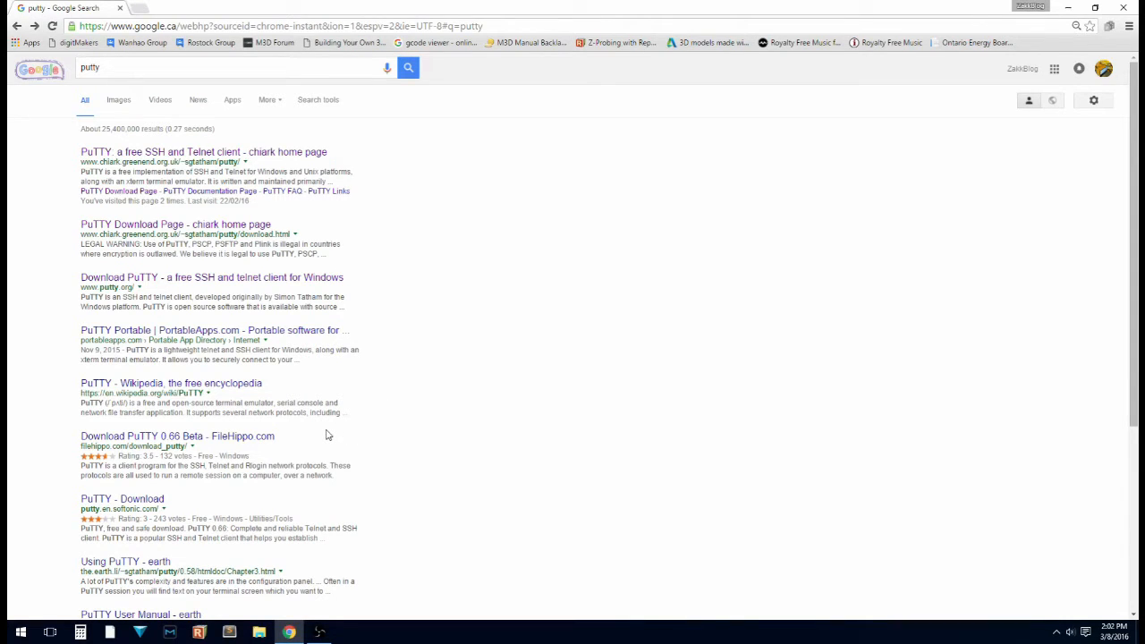
pyautogui.moveTo(298, 424)
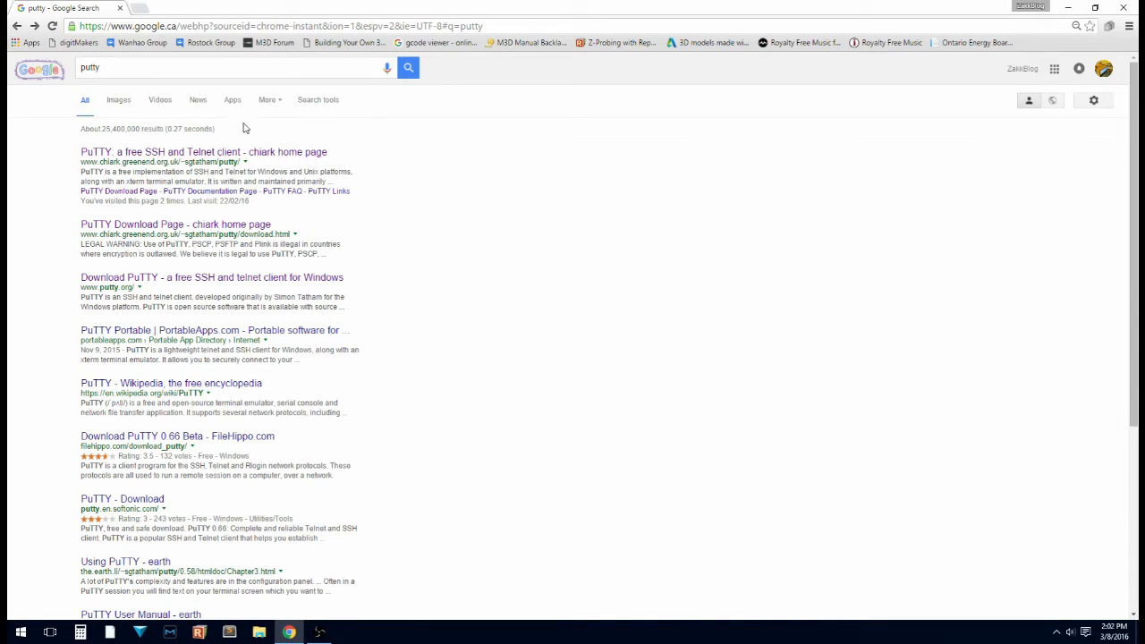
pyautogui.moveTo(126, 277)
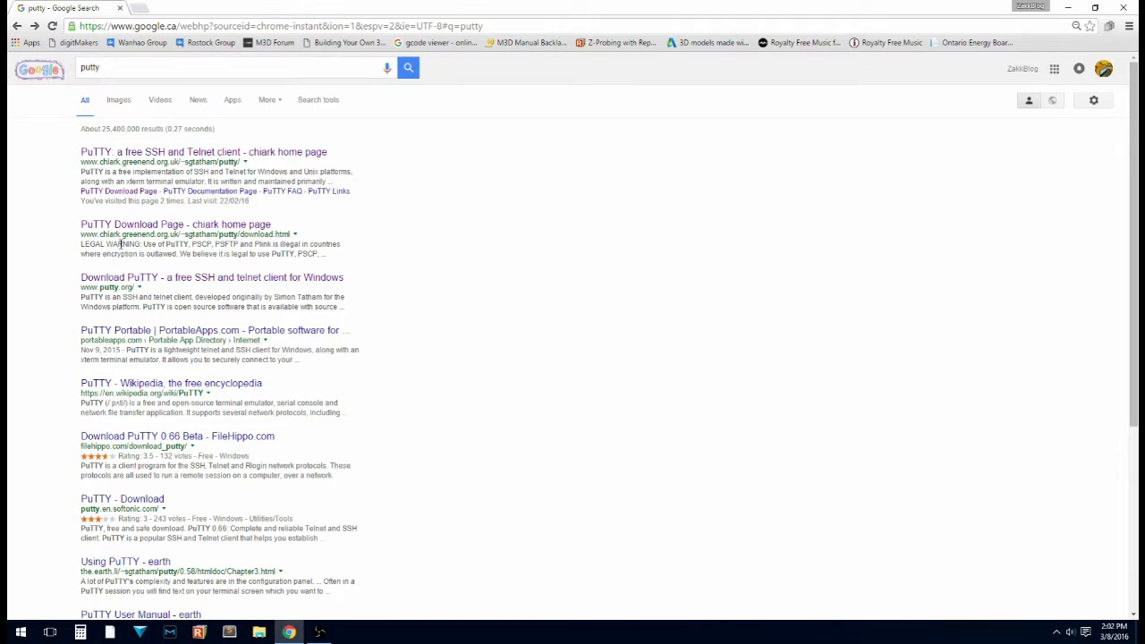
# - From the PuTTY chiark home page result, reach the download page listing the PuTTY binaries
pyautogui.click(204, 150)
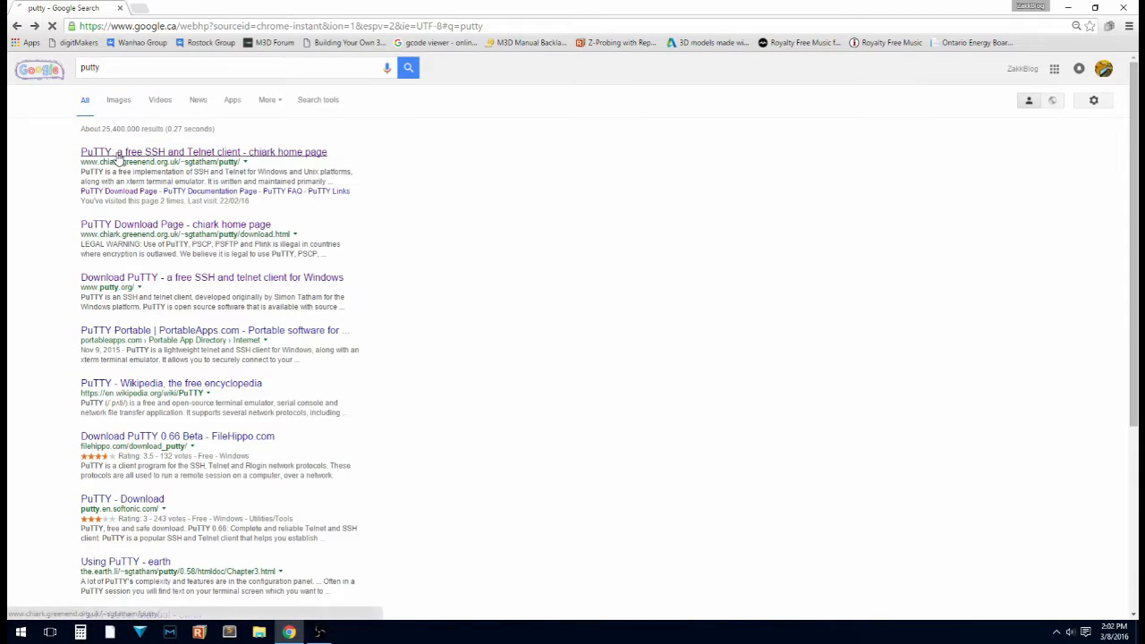
pyautogui.click(204, 150)
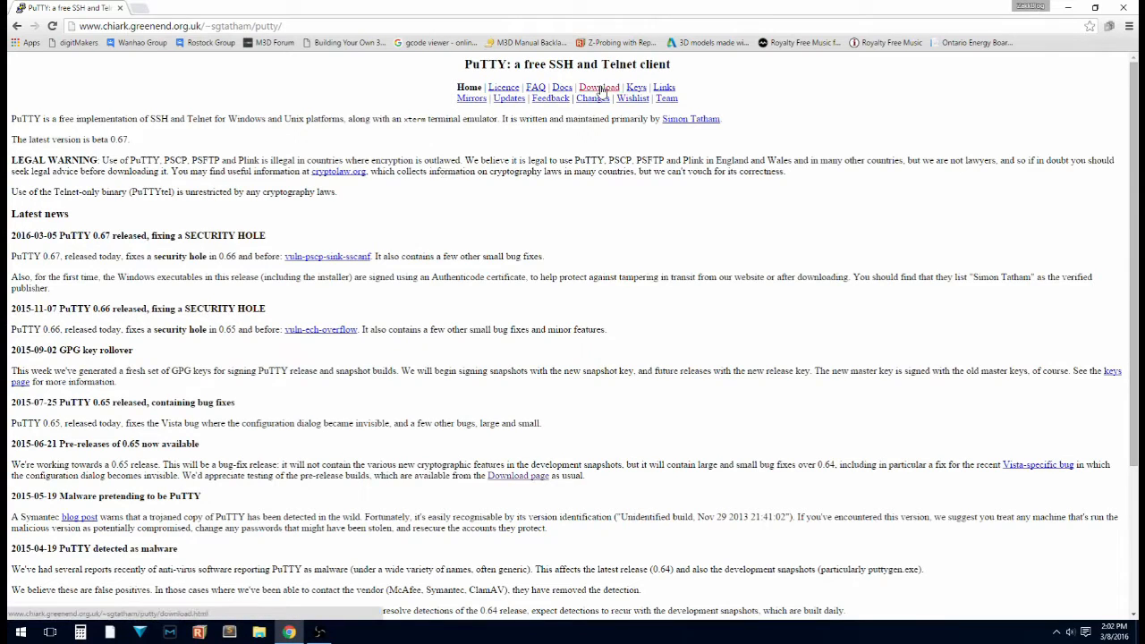
pyautogui.click(597, 86)
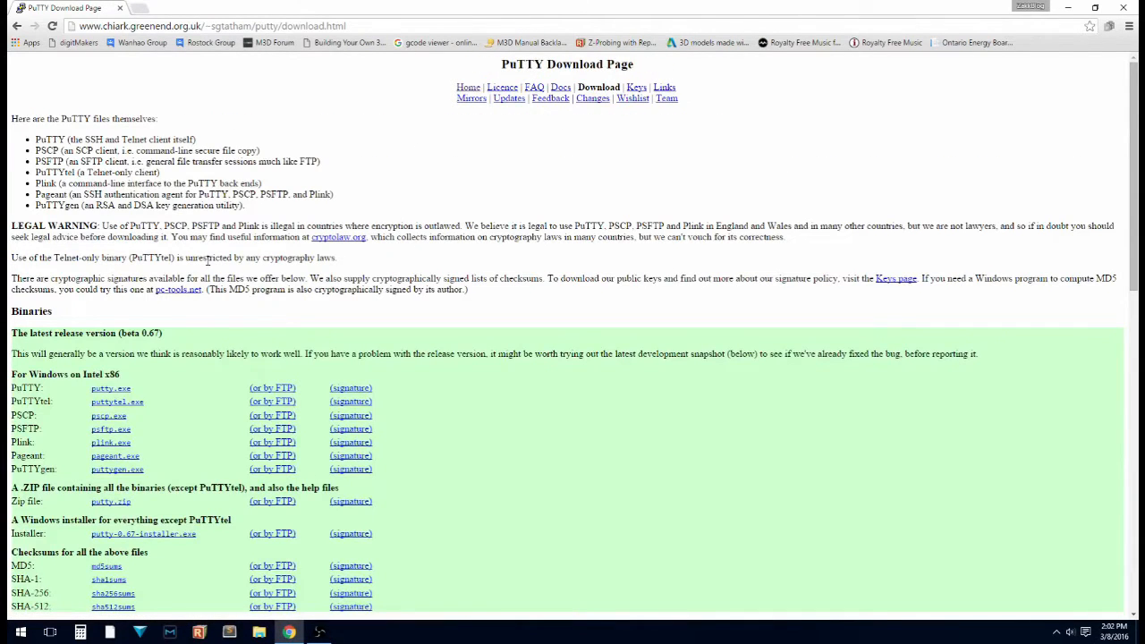
pyautogui.scroll(-3)
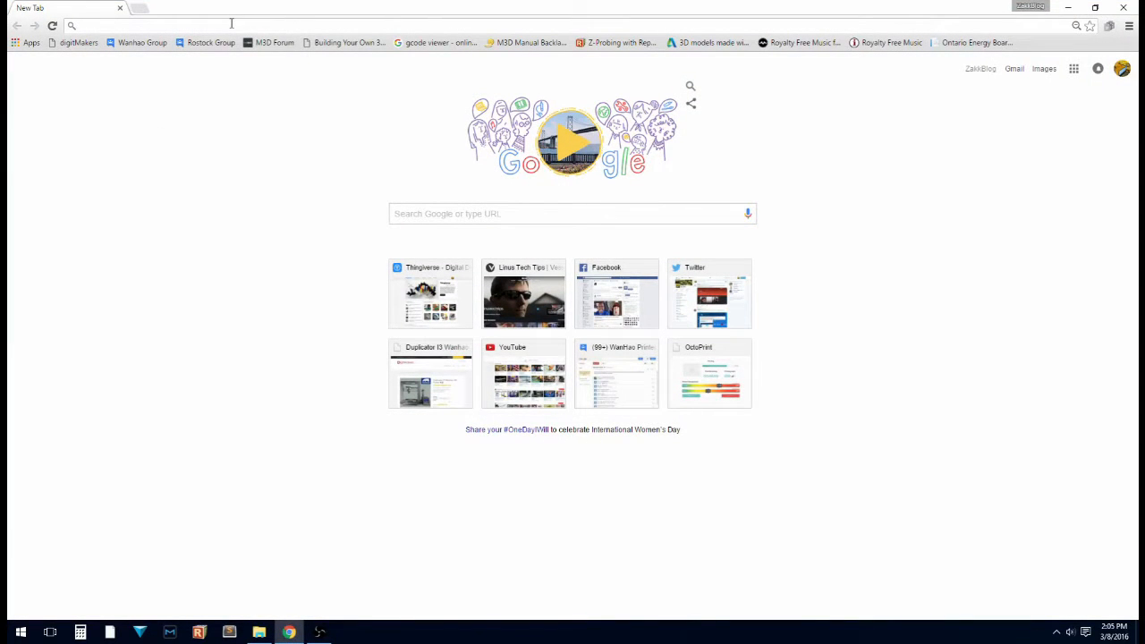
# - Go to astroprint.com downloads and scroll to the Raspberry Pi section
pyautogui.write('astroprint.com/downloads')
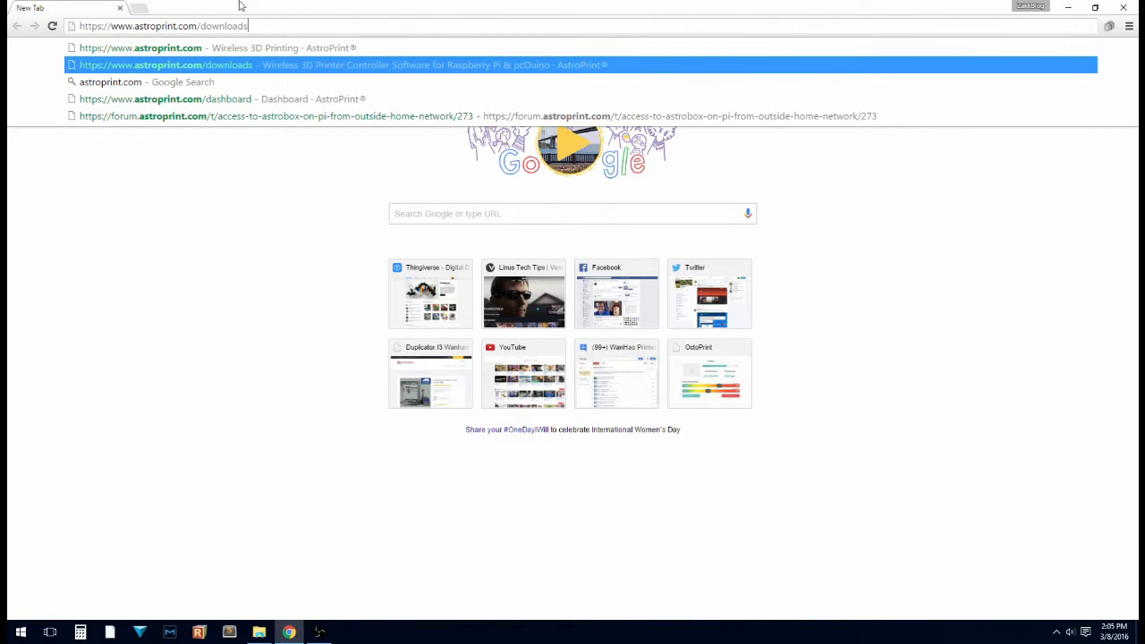
pyautogui.moveTo(277, 11)
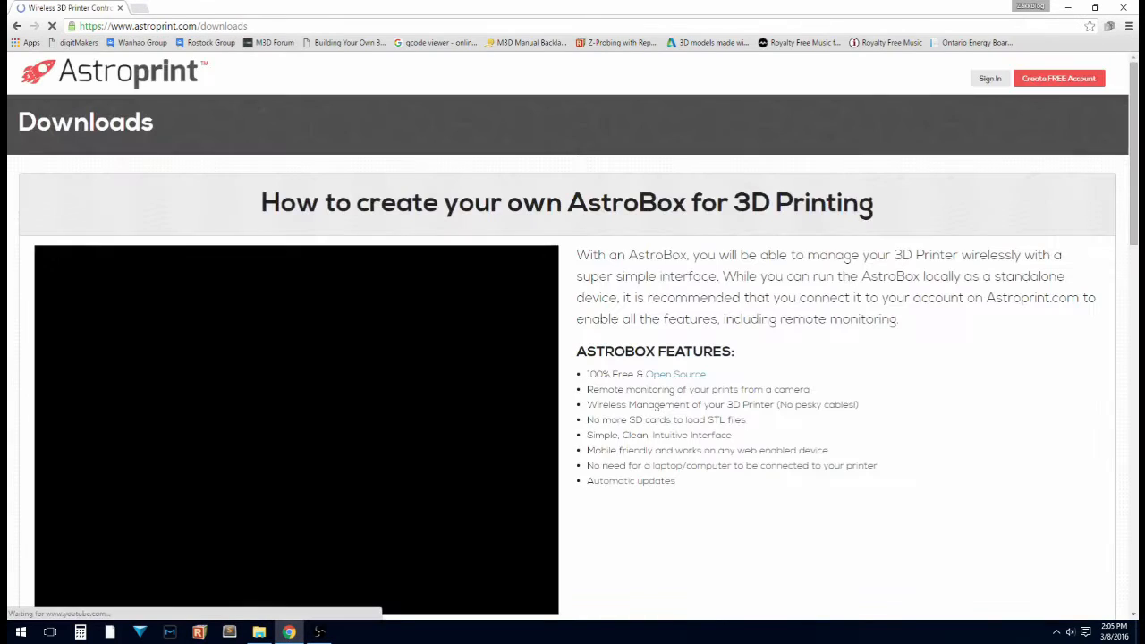
pyautogui.scroll(-3)
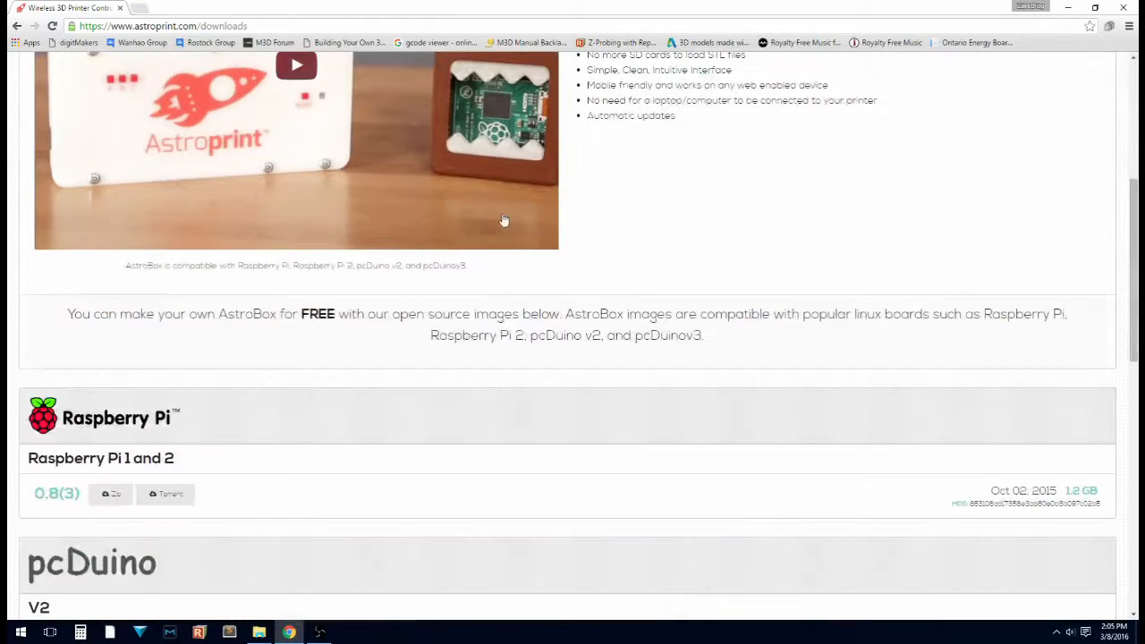
pyautogui.scroll(-3)
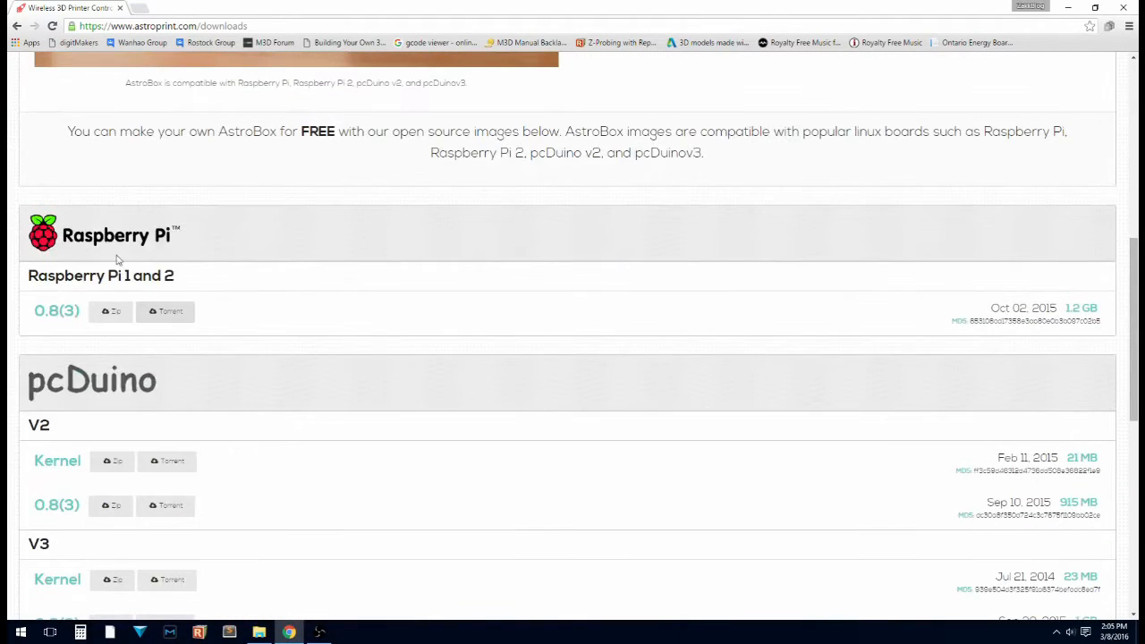
pyautogui.moveTo(179, 248)
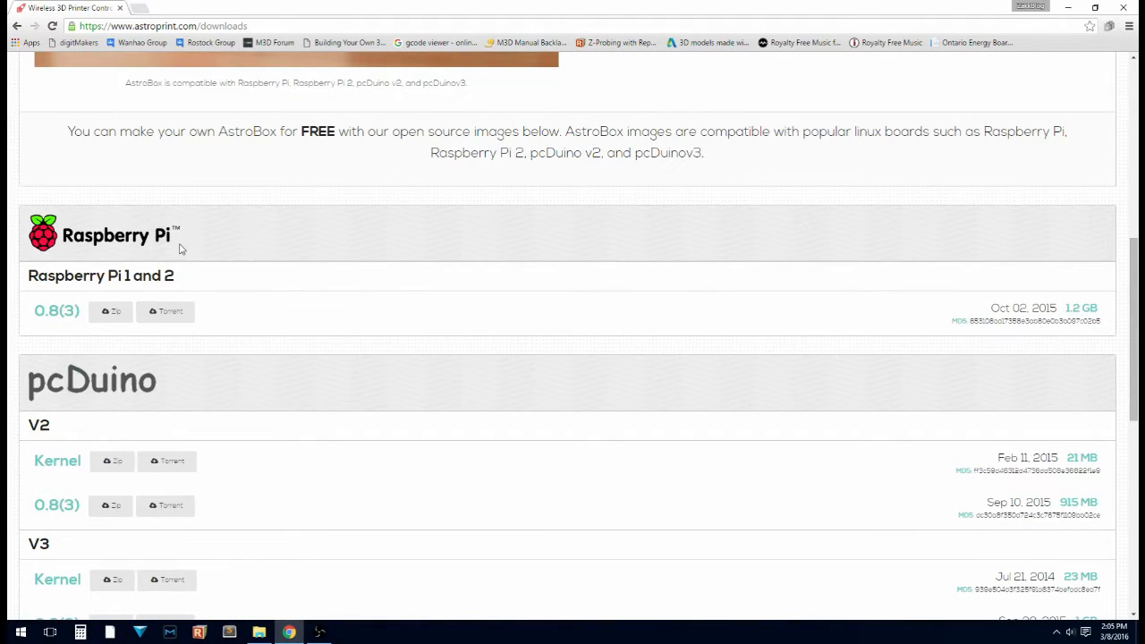
pyautogui.moveTo(145, 295)
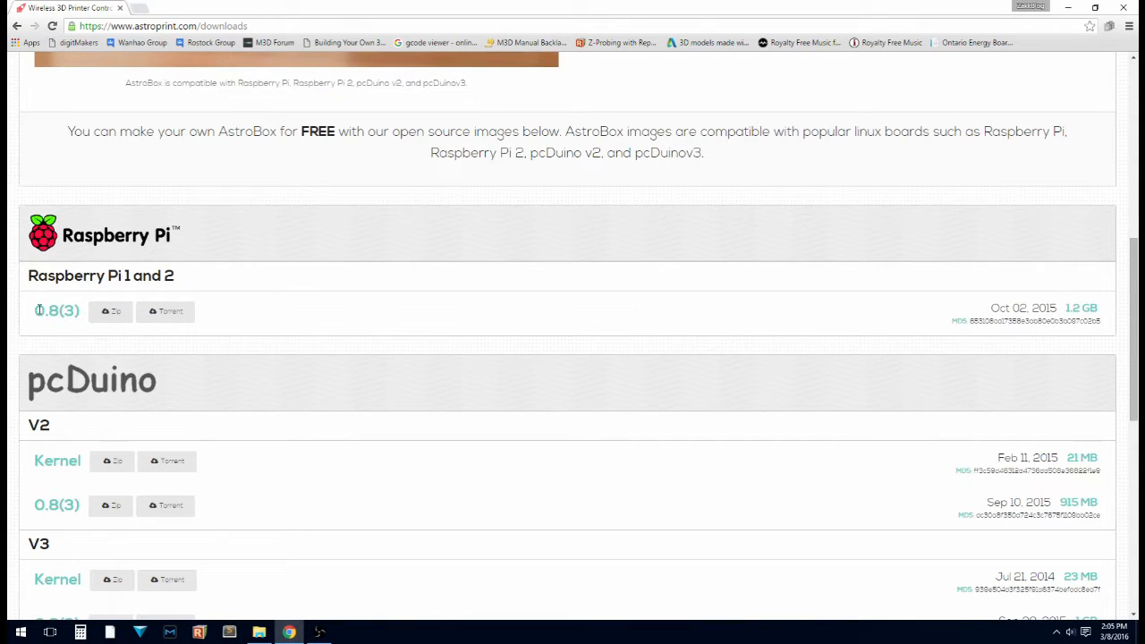
# - Download the AstroBox 0.8(3) Raspberry Pi 1 and 2 image as a zip
pyautogui.doubleClick(57, 311)
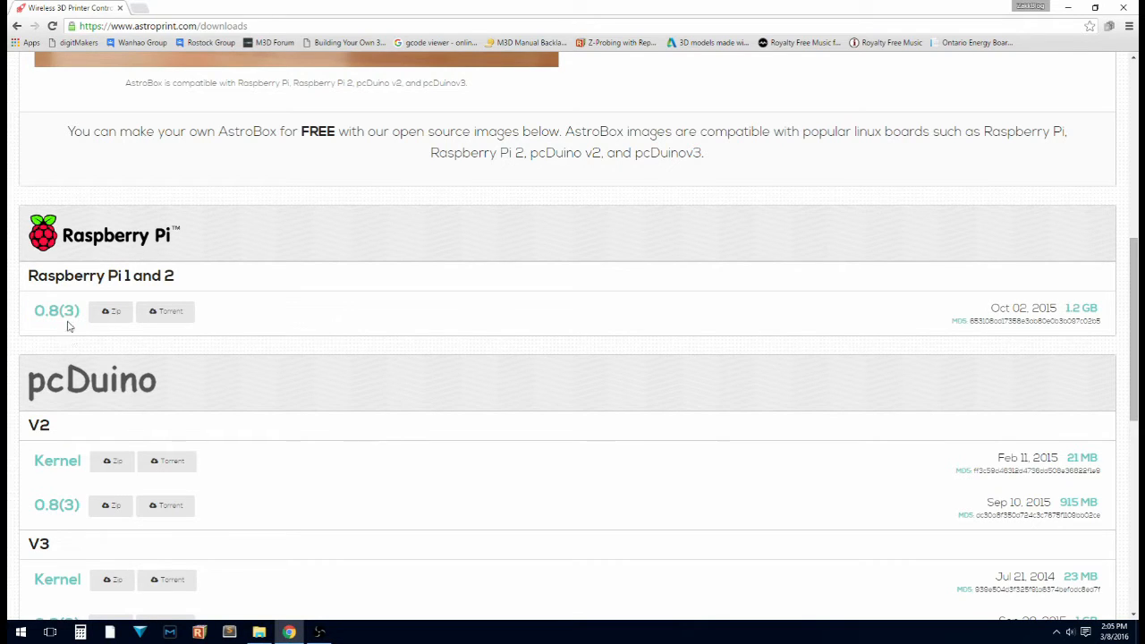
pyautogui.doubleClick(68, 312)
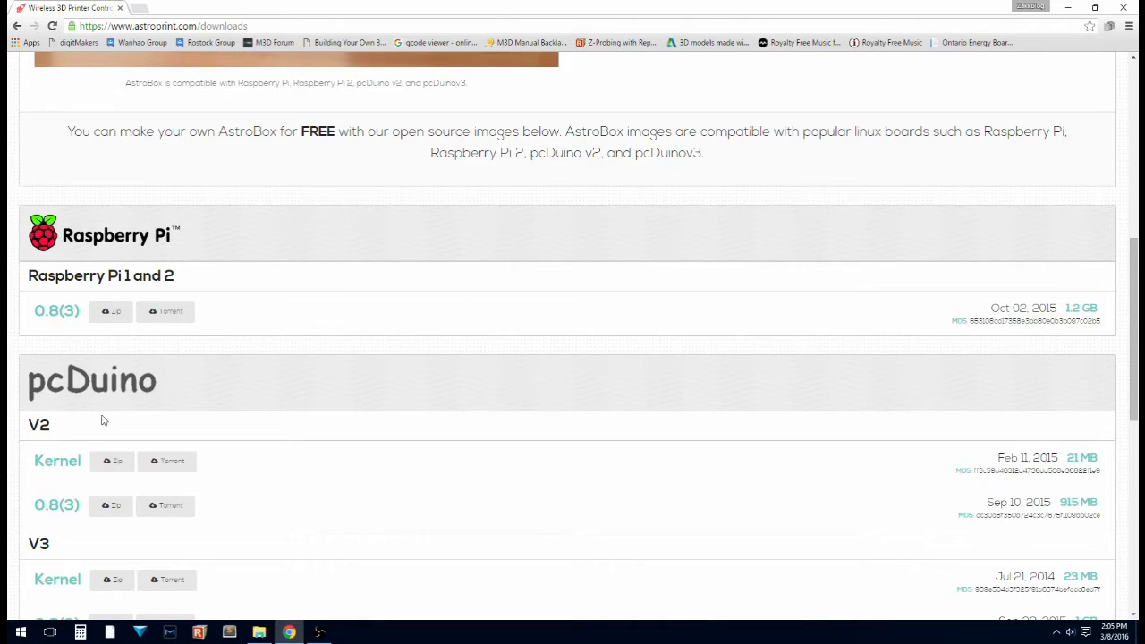
pyautogui.click(111, 312)
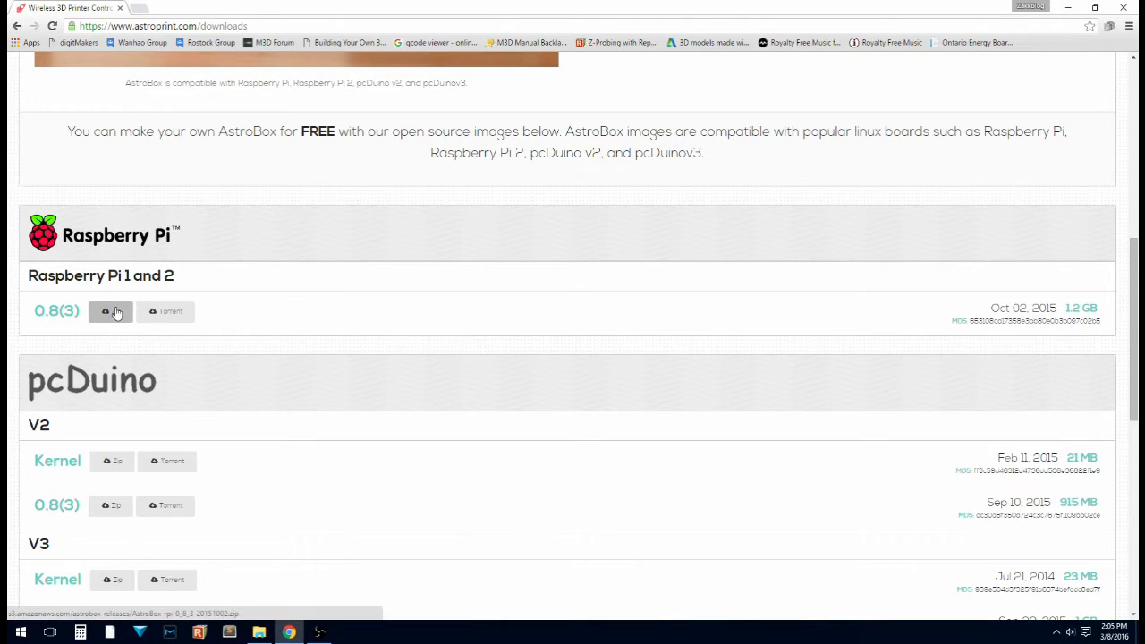
pyautogui.click(110, 311)
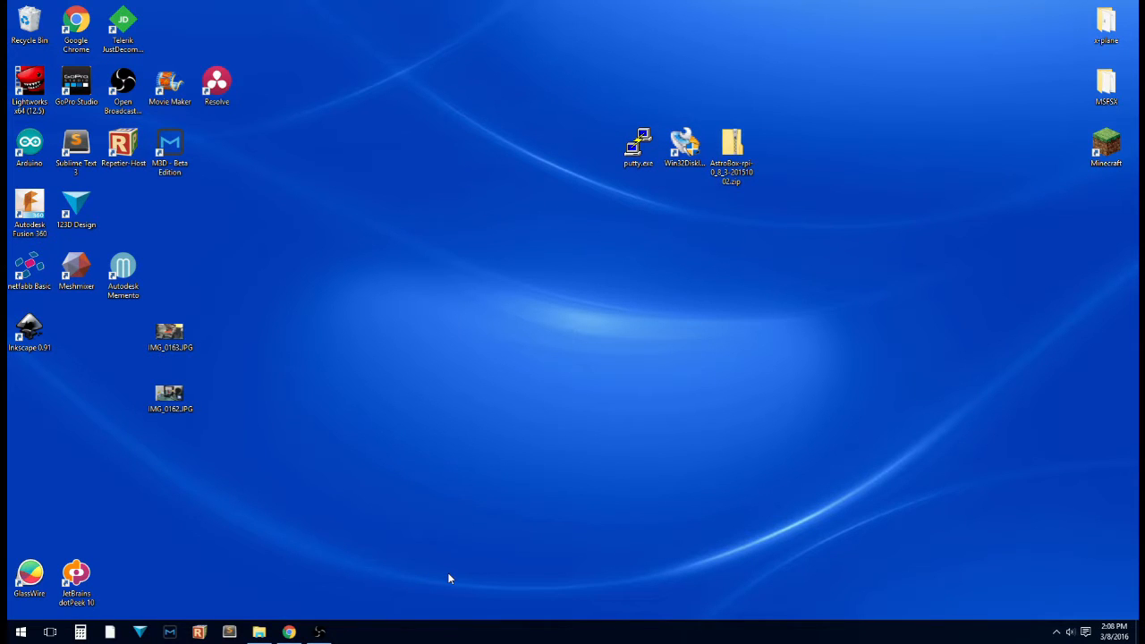
# - Extract the AstroBox zip archive into a new folder on the desktop
pyautogui.moveTo(732, 147); pyautogui.dragTo(740, 86)
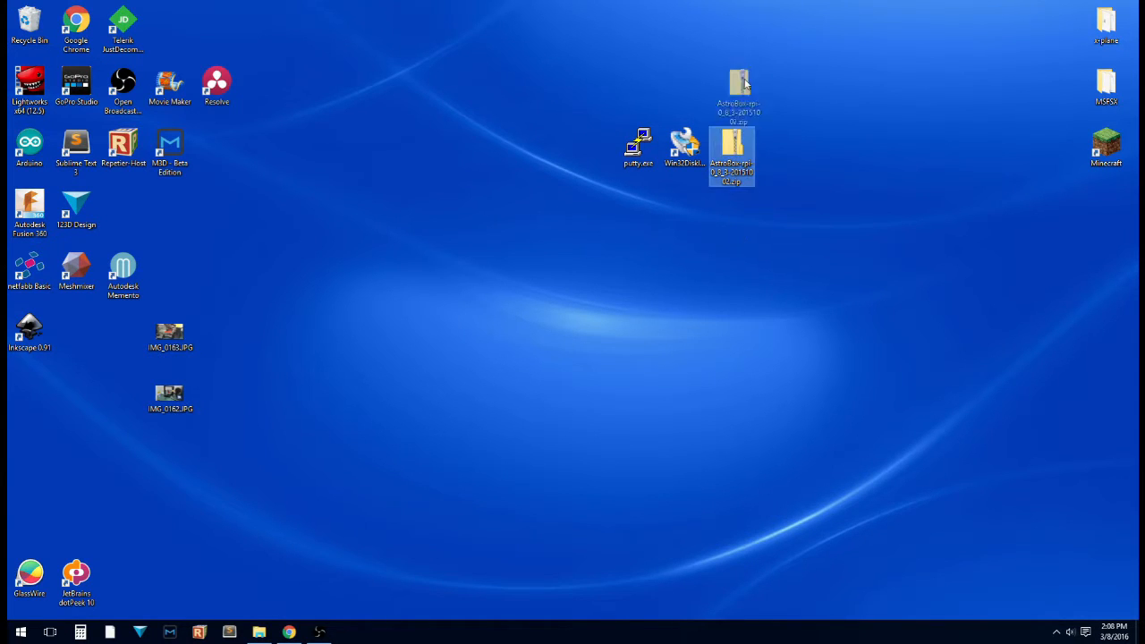
pyautogui.moveTo(731, 157); pyautogui.dragTo(636, 93)
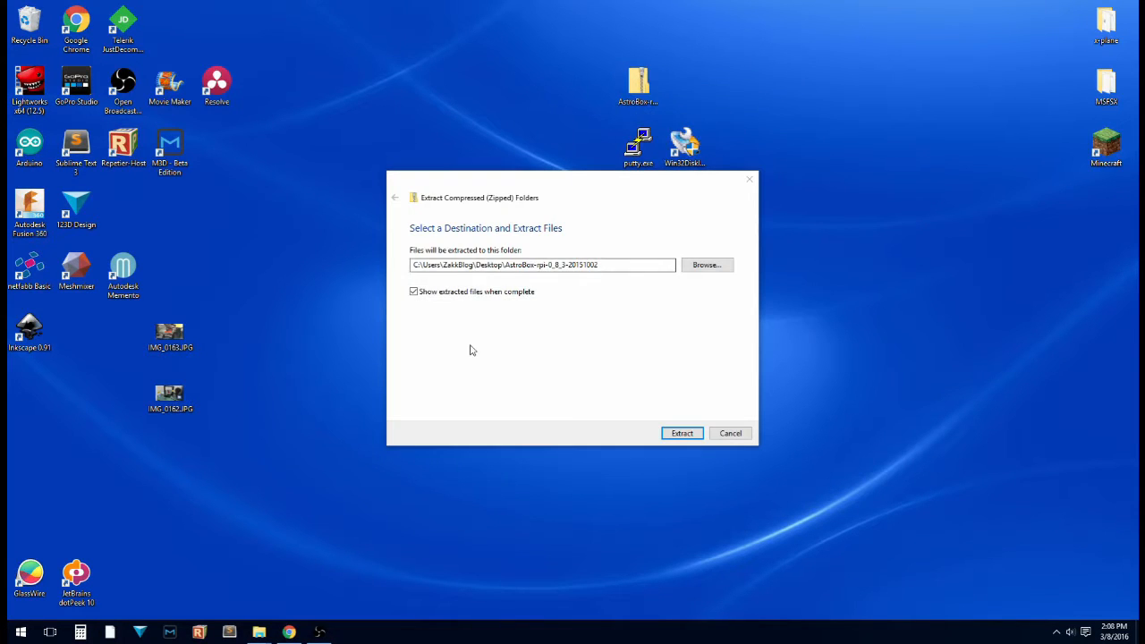
pyautogui.click(681, 432)
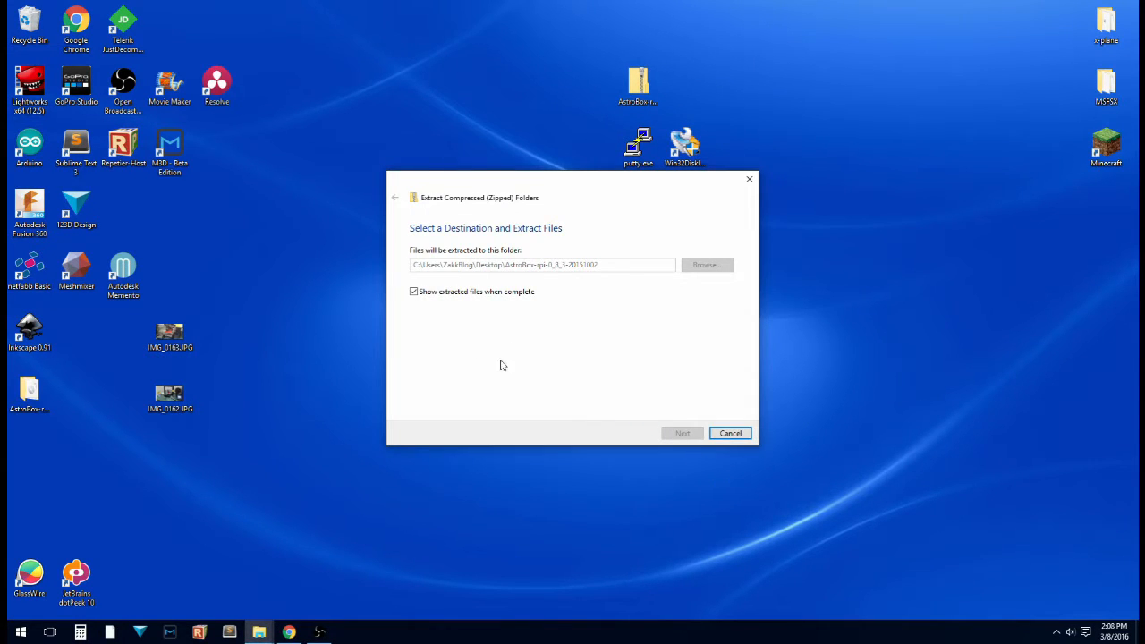
pyautogui.click(681, 432)
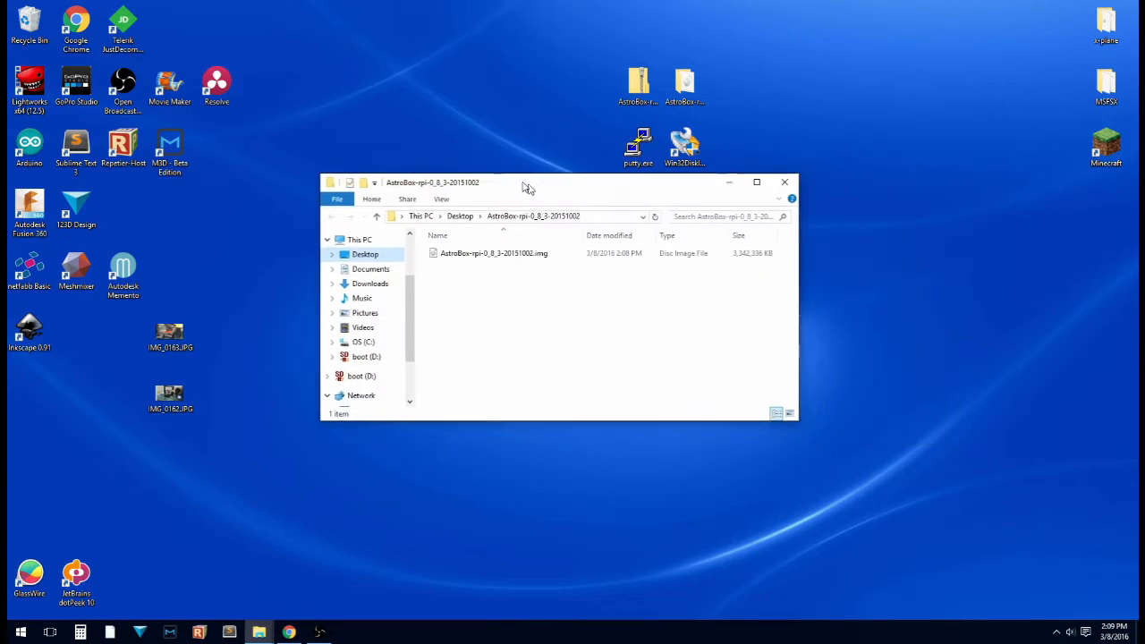
# - Centre the extracted folder's Explorer window and select the AstroBox .img disk image file
pyautogui.moveTo(528, 182); pyautogui.dragTo(539, 193)
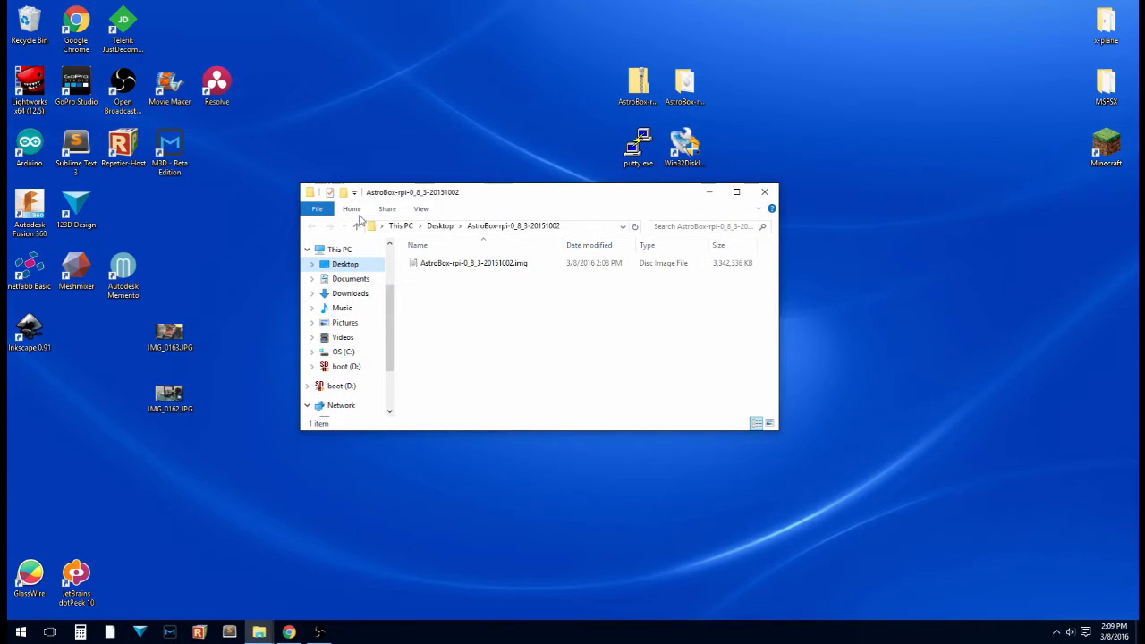
pyautogui.click(472, 261)
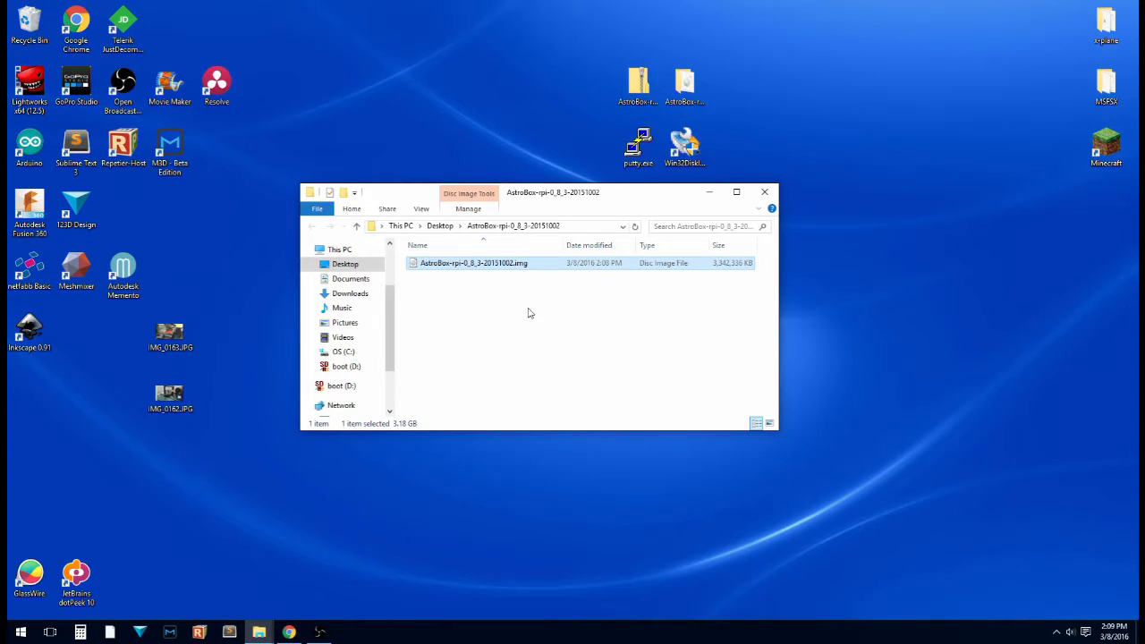
pyautogui.moveTo(803, 163)
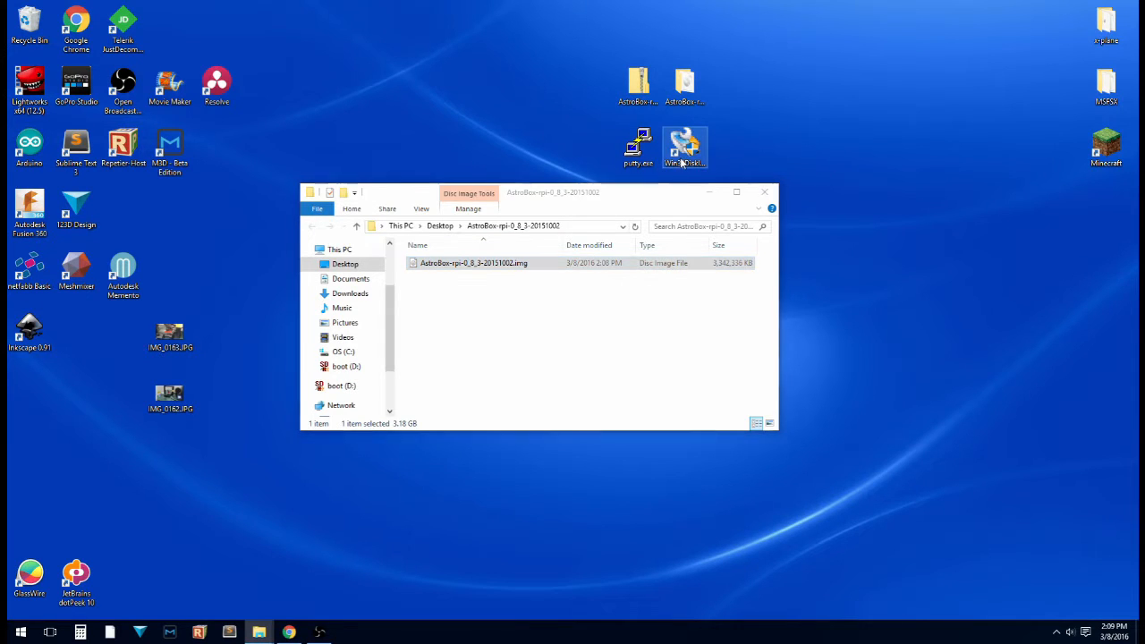
# - Launch Win32 Disk Imager from its desktop shortcut and place it beside the AstroBox folder
pyautogui.doubleClick(683, 146)
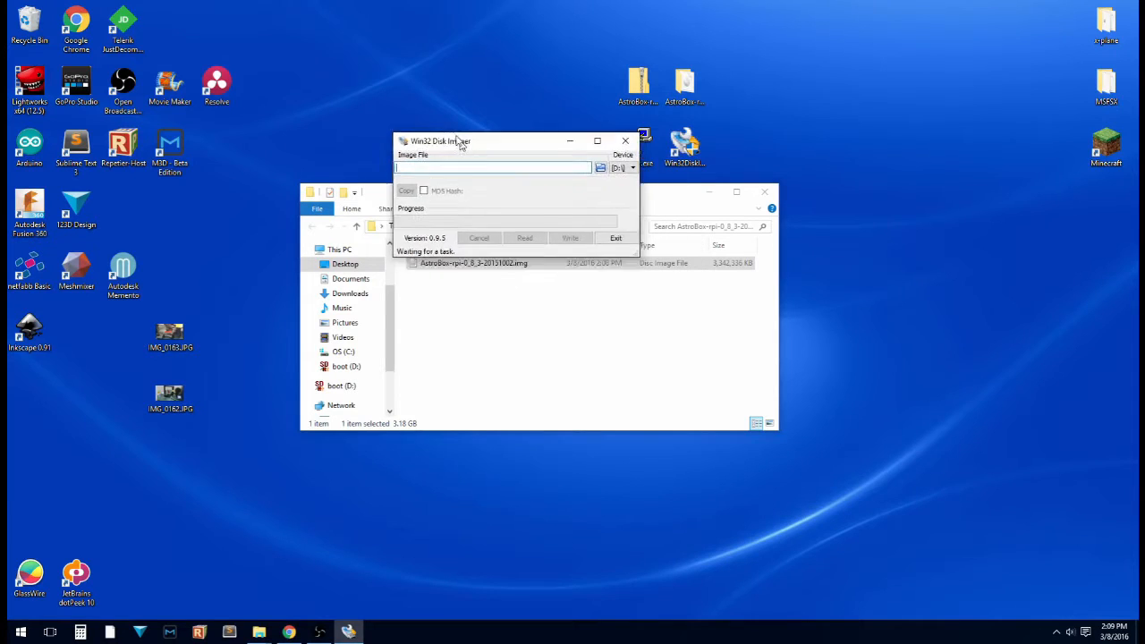
pyautogui.moveTo(456, 139); pyautogui.dragTo(431, 86)
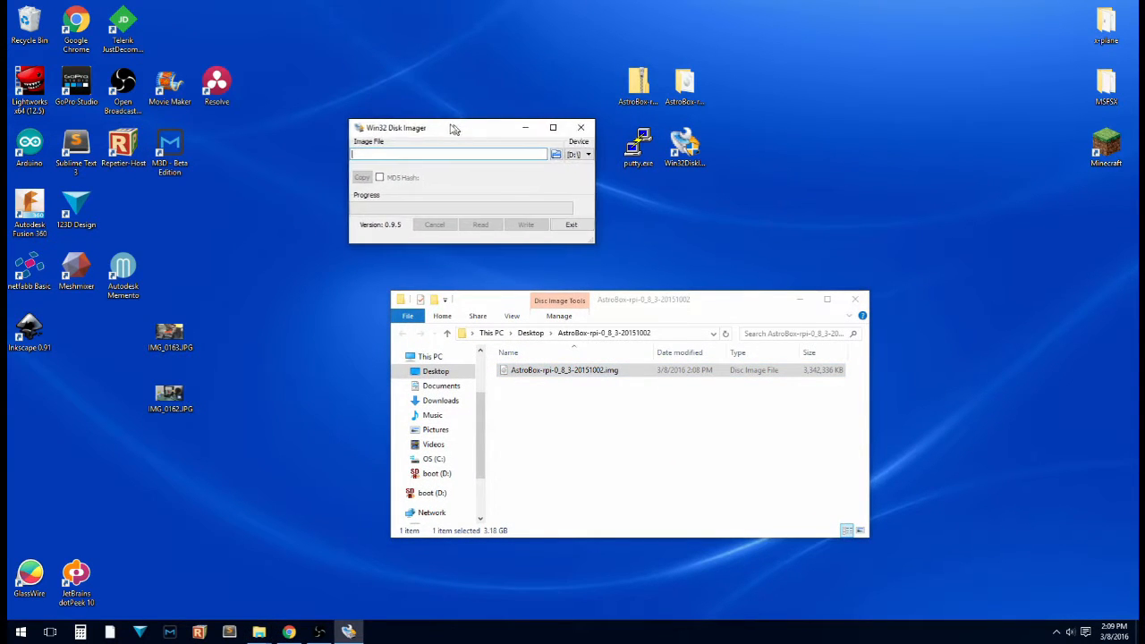
pyautogui.moveTo(426, 126); pyautogui.dragTo(451, 147)
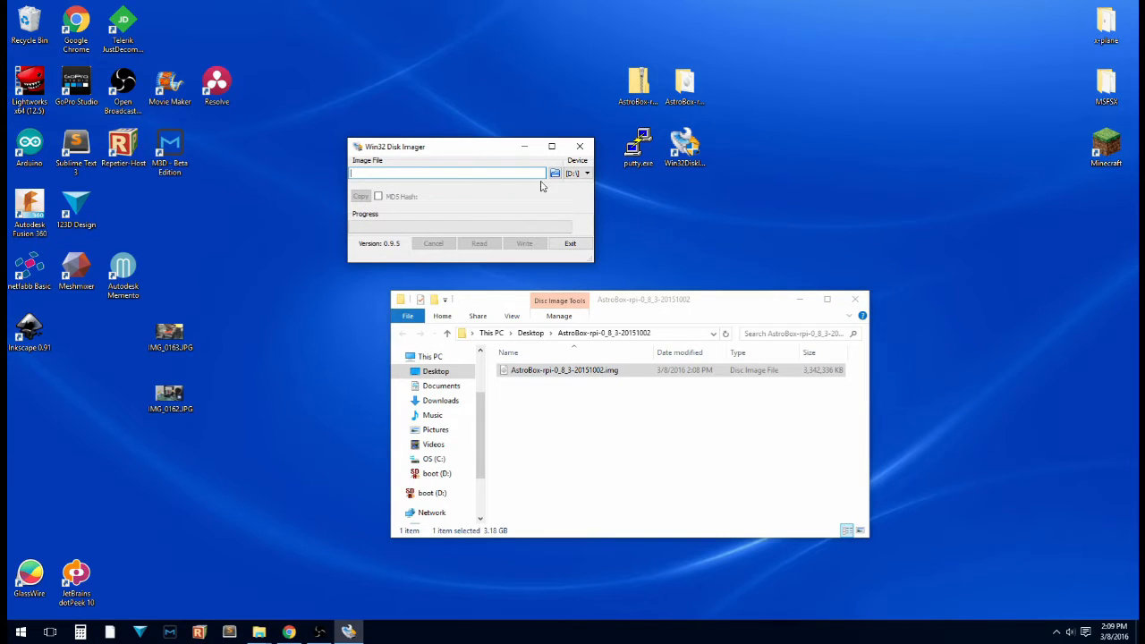
pyautogui.moveTo(322, 215)
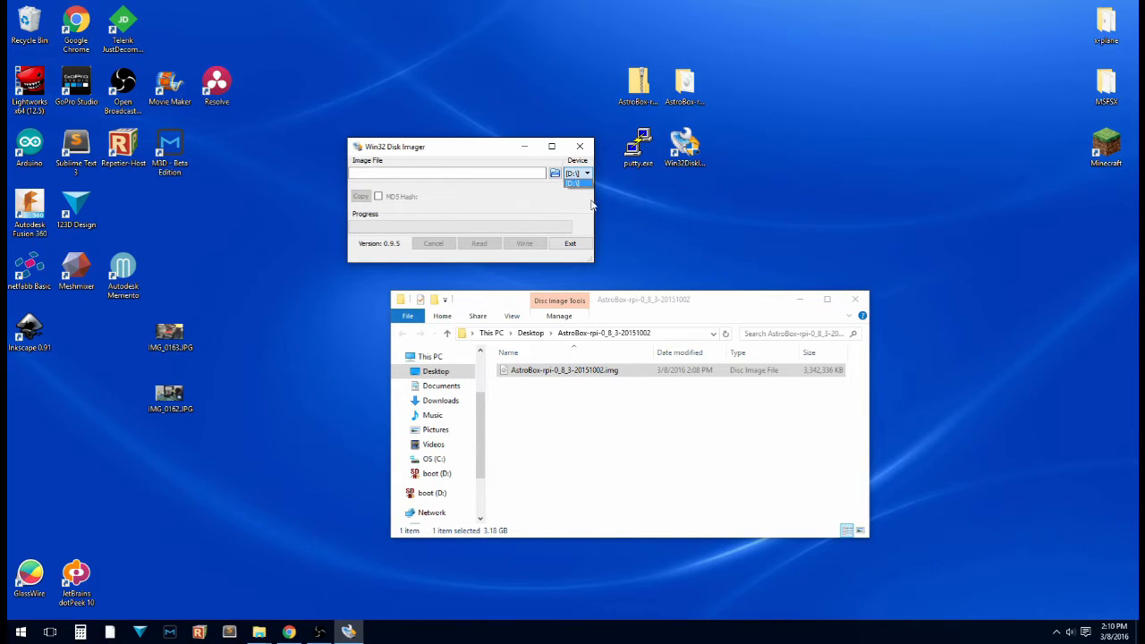
# - Make drive D: the target device in the Device dropdown
pyautogui.click(587, 172)
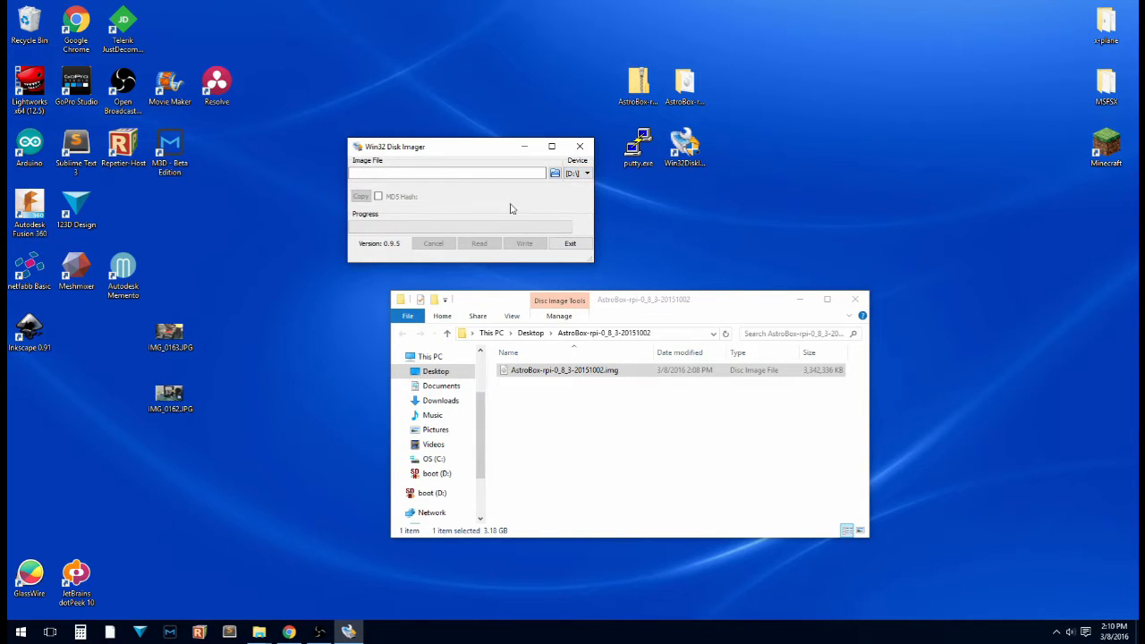
pyautogui.moveTo(515, 228)
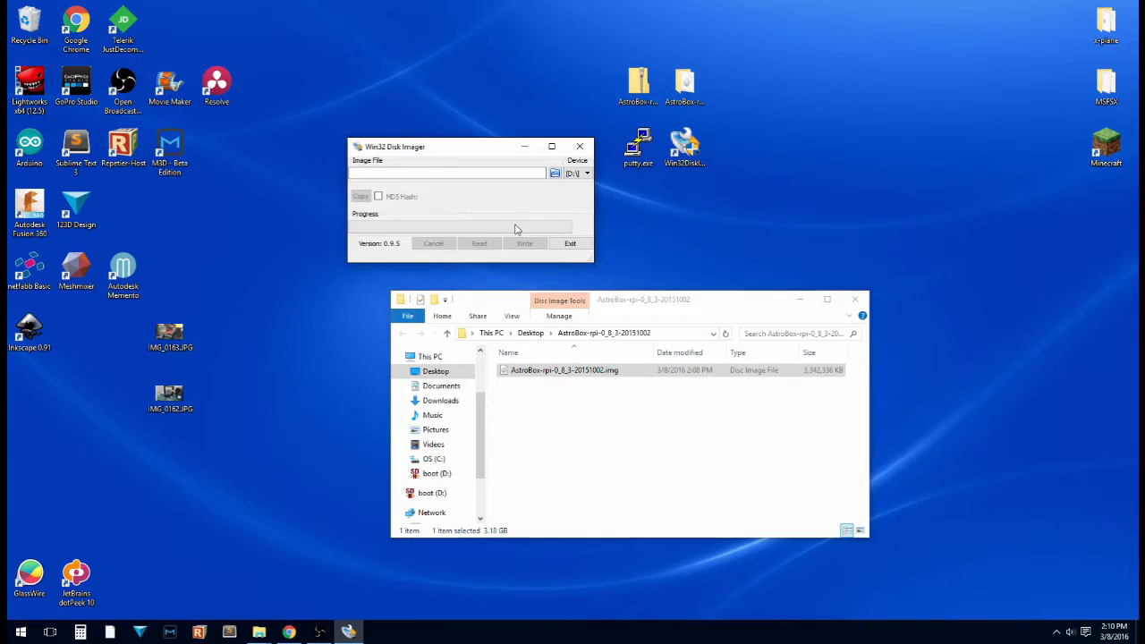
pyautogui.moveTo(549, 236)
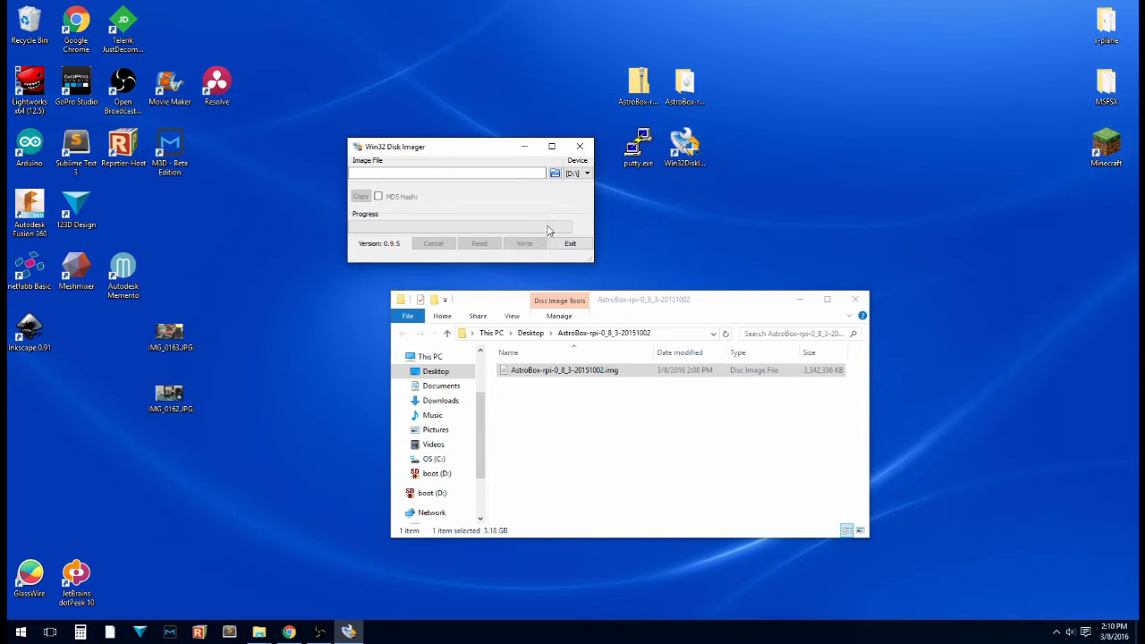
pyautogui.click(587, 172)
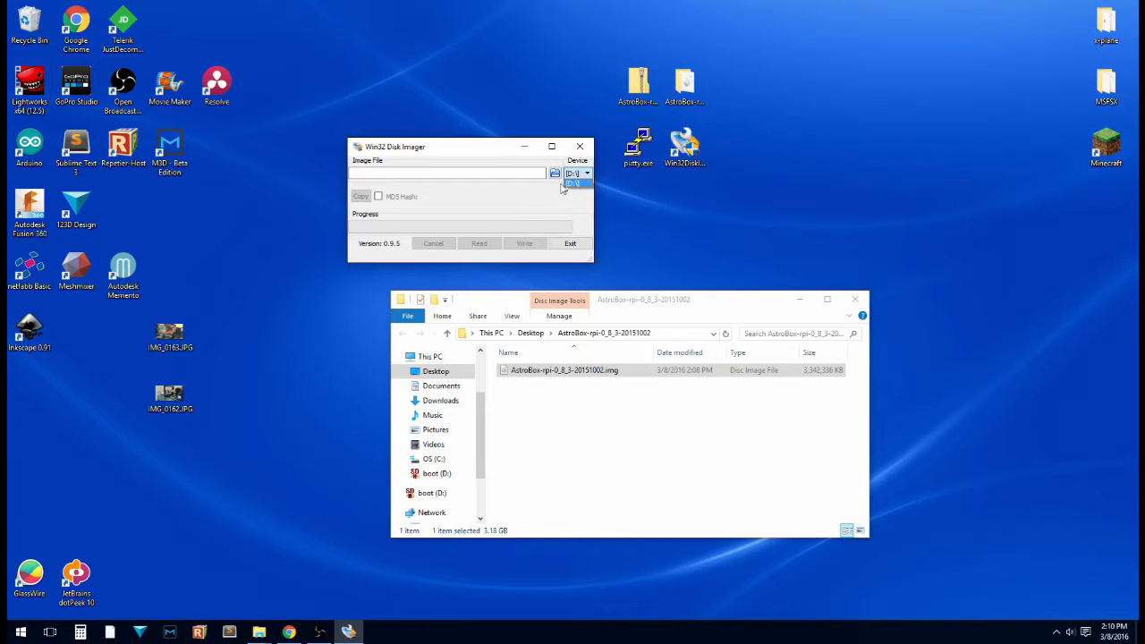
pyautogui.click(587, 172)
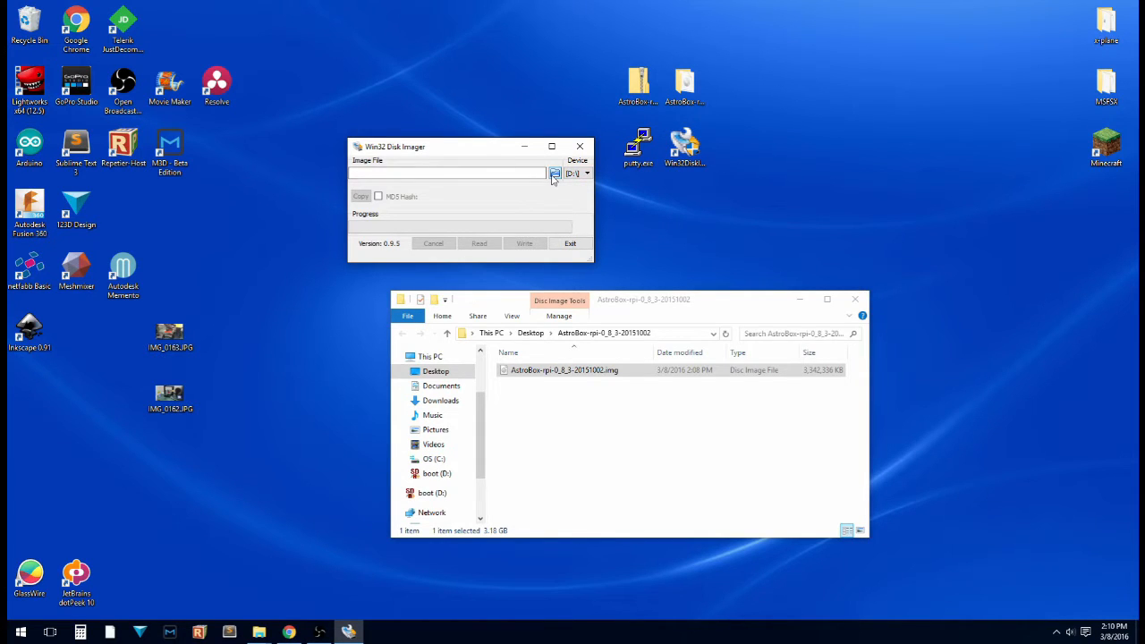
# - Choose the AstroBox .img file from the desktop folder as the image file to write
pyautogui.click(554, 172)
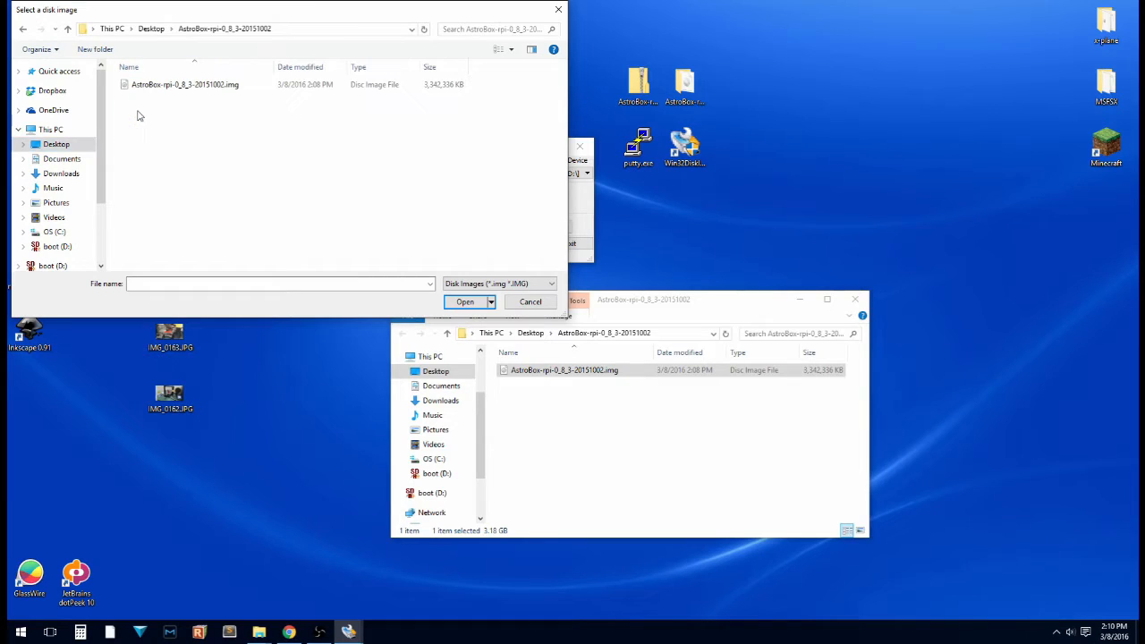
pyautogui.click(184, 85)
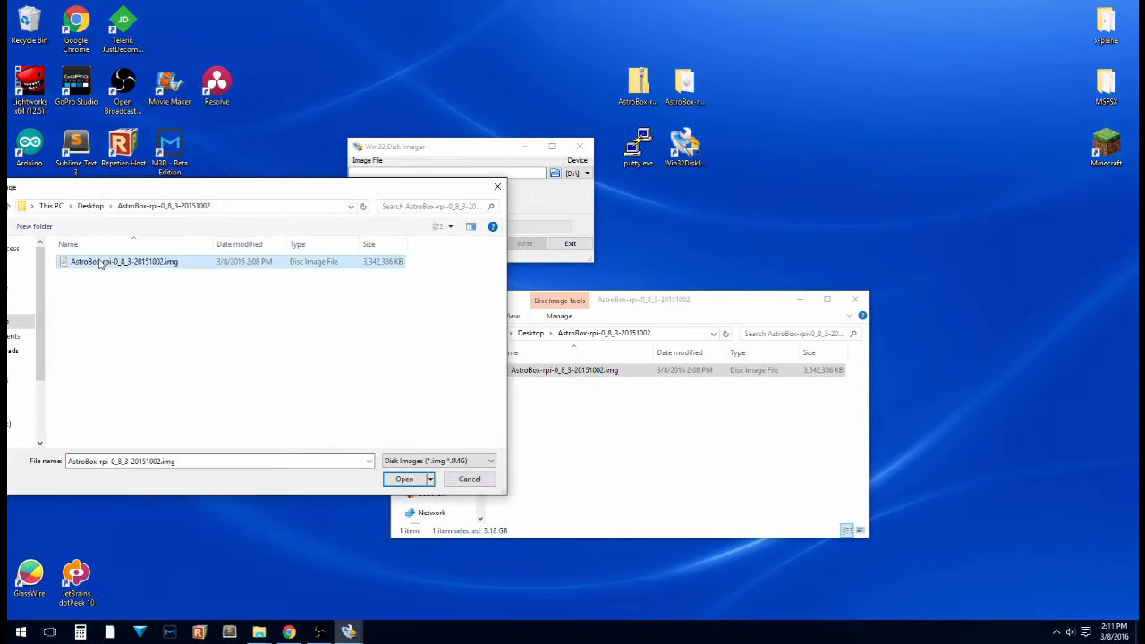
pyautogui.click(404, 480)
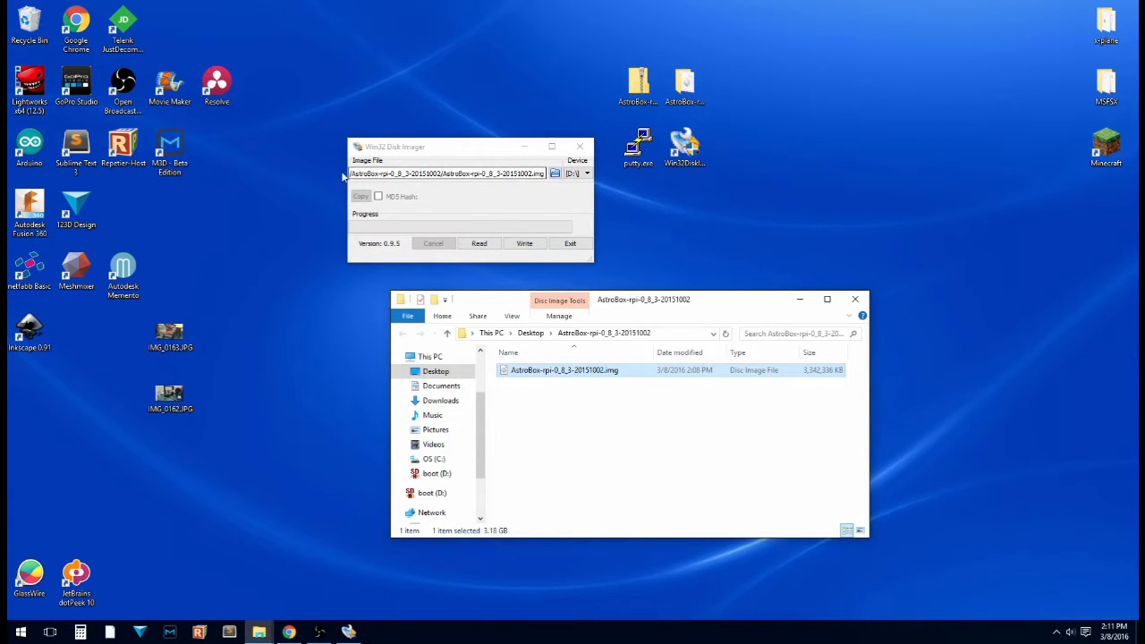
pyautogui.click(447, 174)
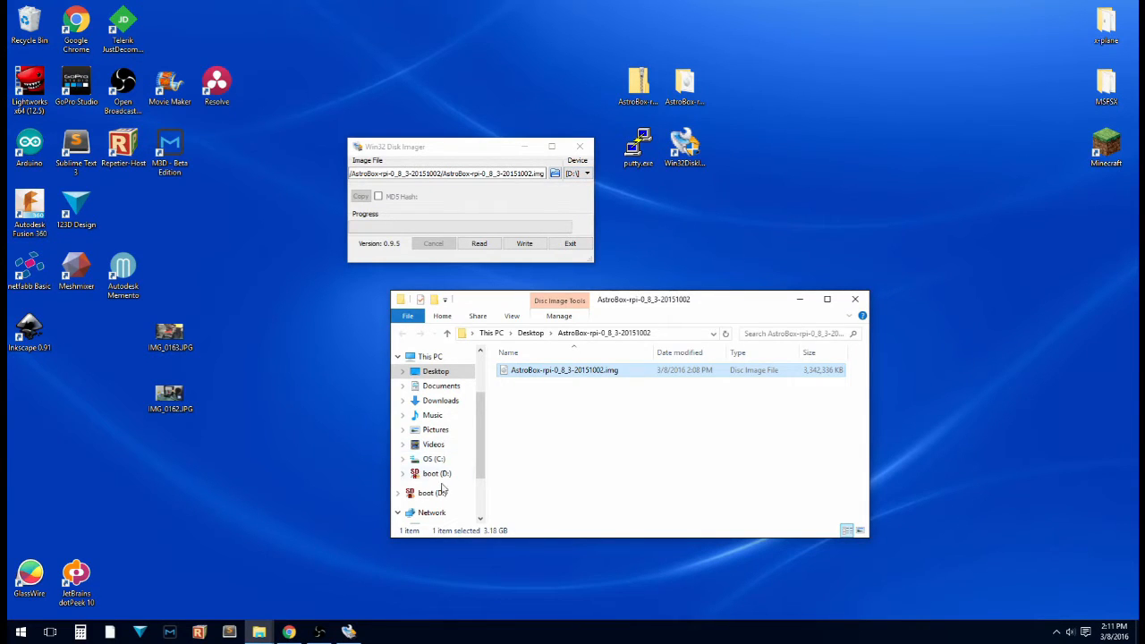
pyautogui.moveTo(501, 228)
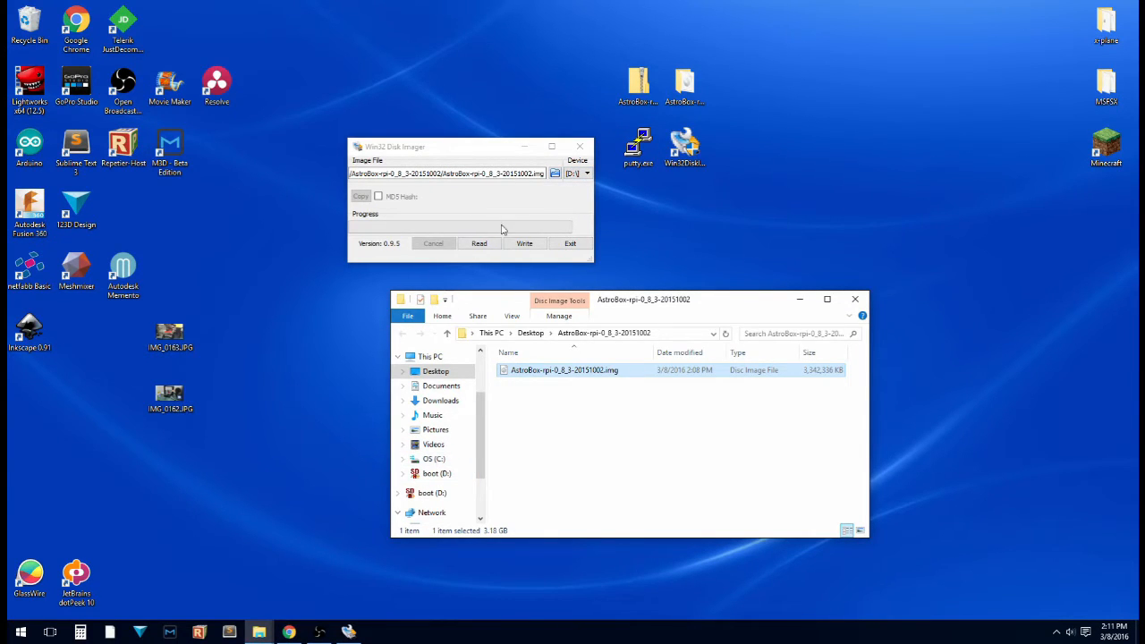
# - Start writing the image to drive D:, bringing up the Confirm overwrite warning
pyautogui.click(524, 243)
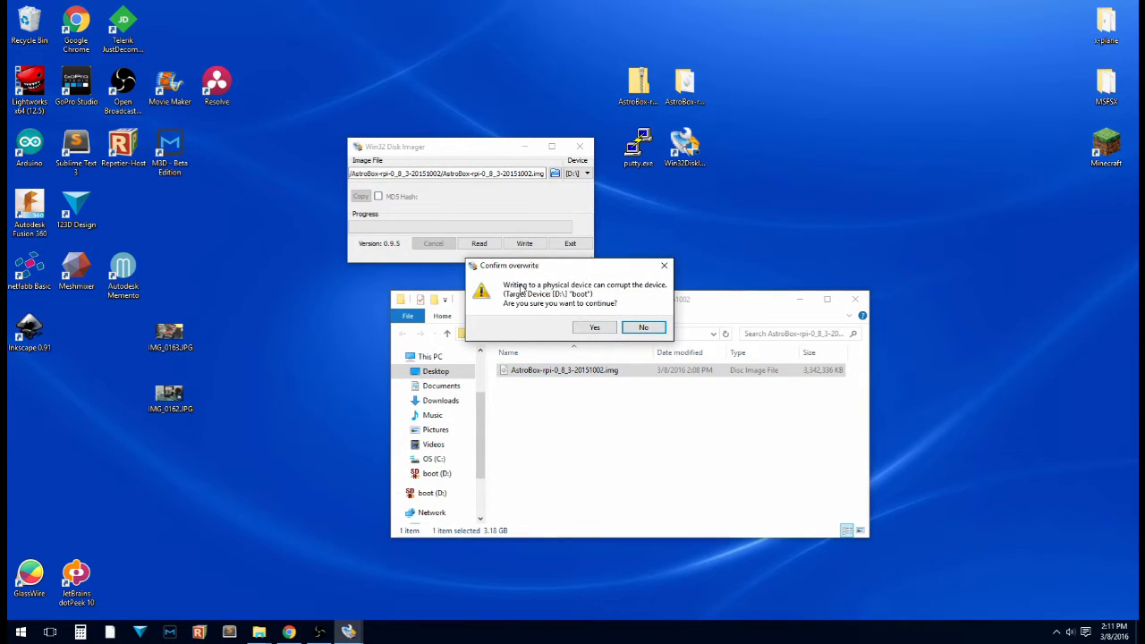
pyautogui.moveTo(658, 295)
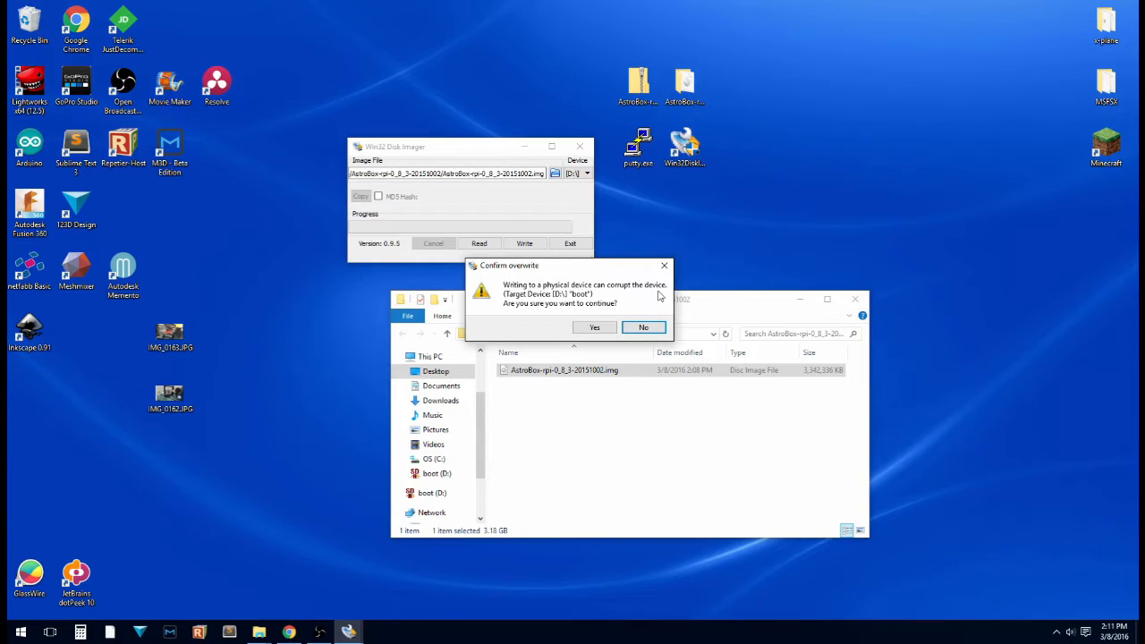
pyautogui.moveTo(608, 308)
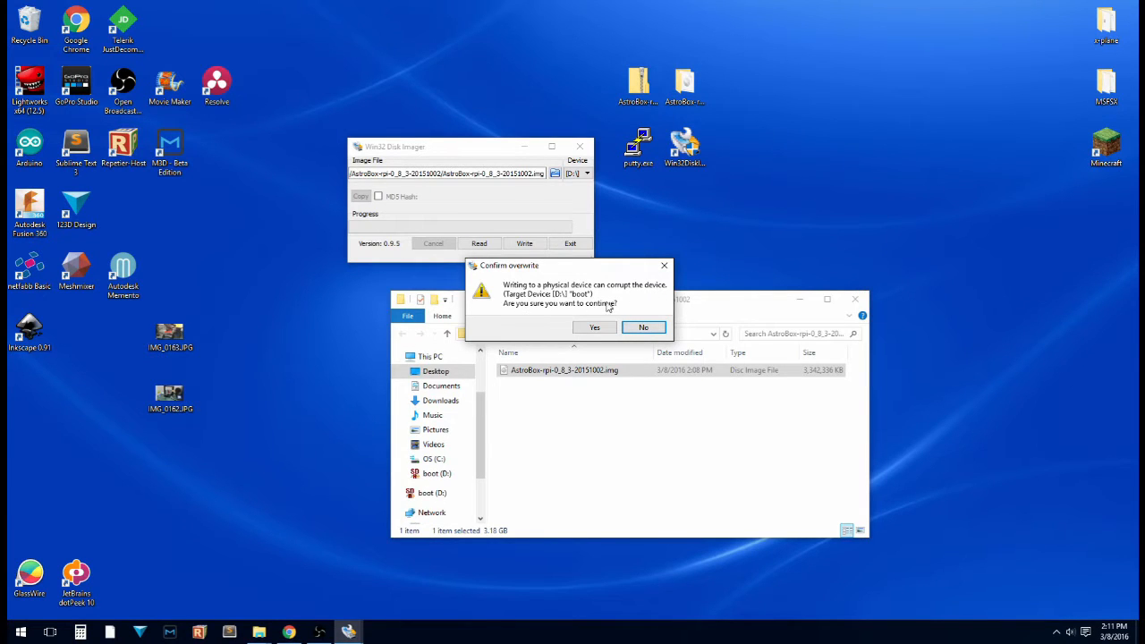
pyautogui.moveTo(645, 311)
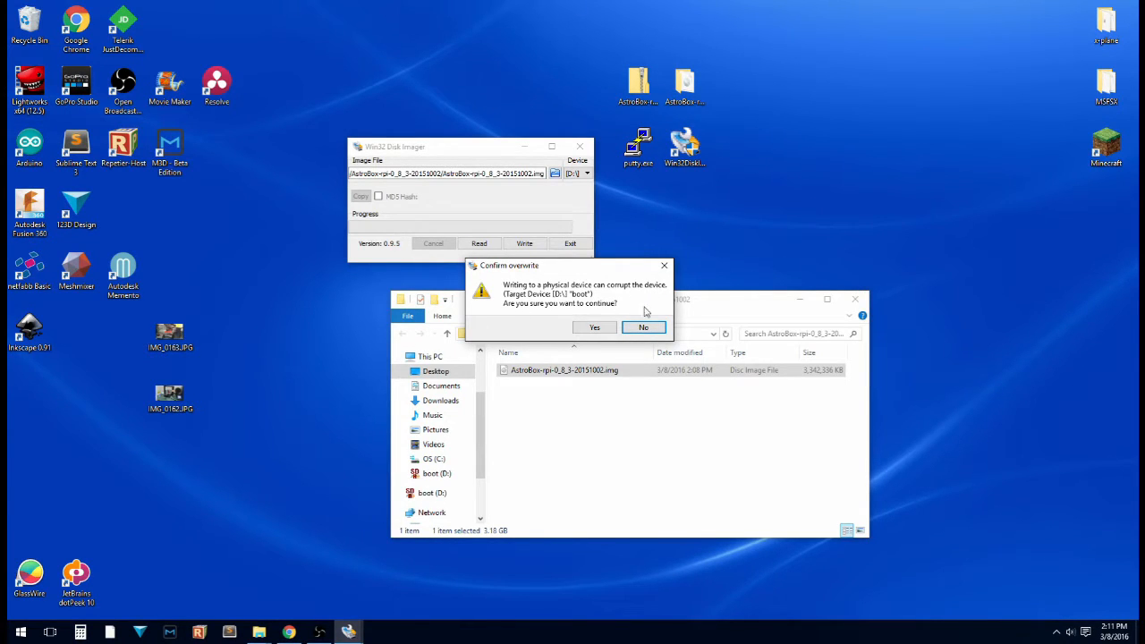
pyautogui.moveTo(528, 209)
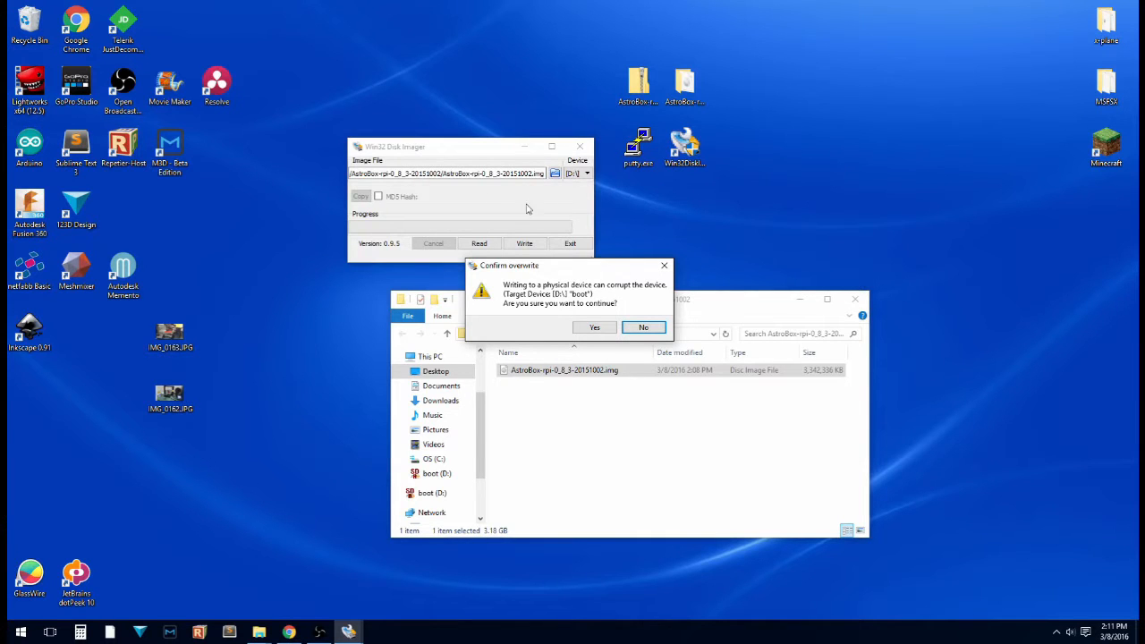